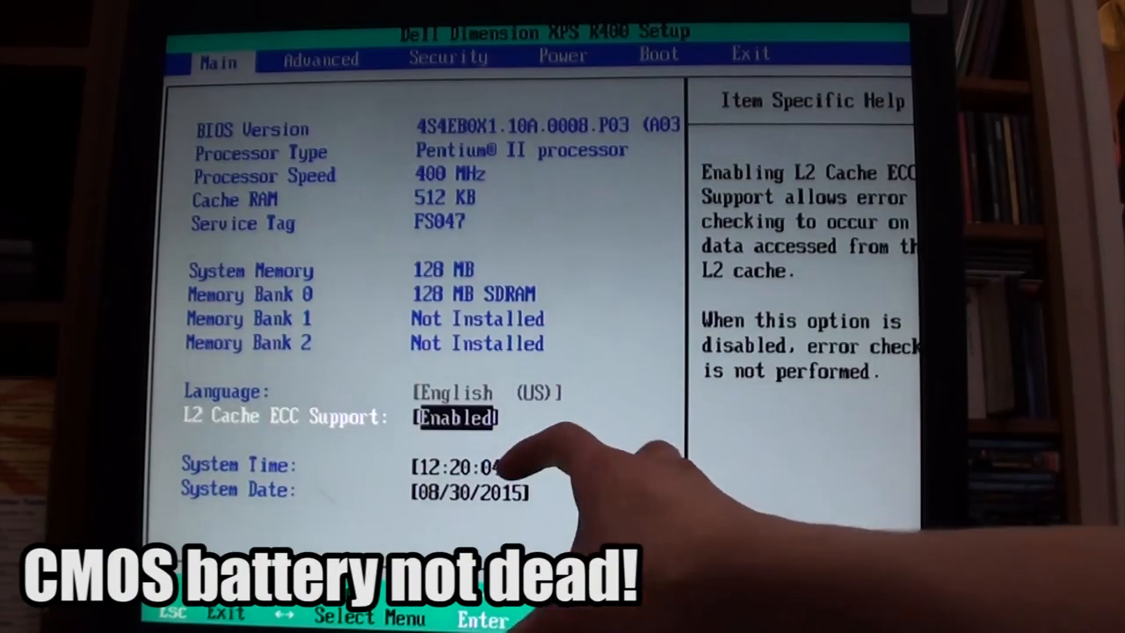
Step: Move ATAPI CD-ROM Drive to the top of the BIOS boot order and save the change
{"action": "left_click", "coordinate": [657, 54]}
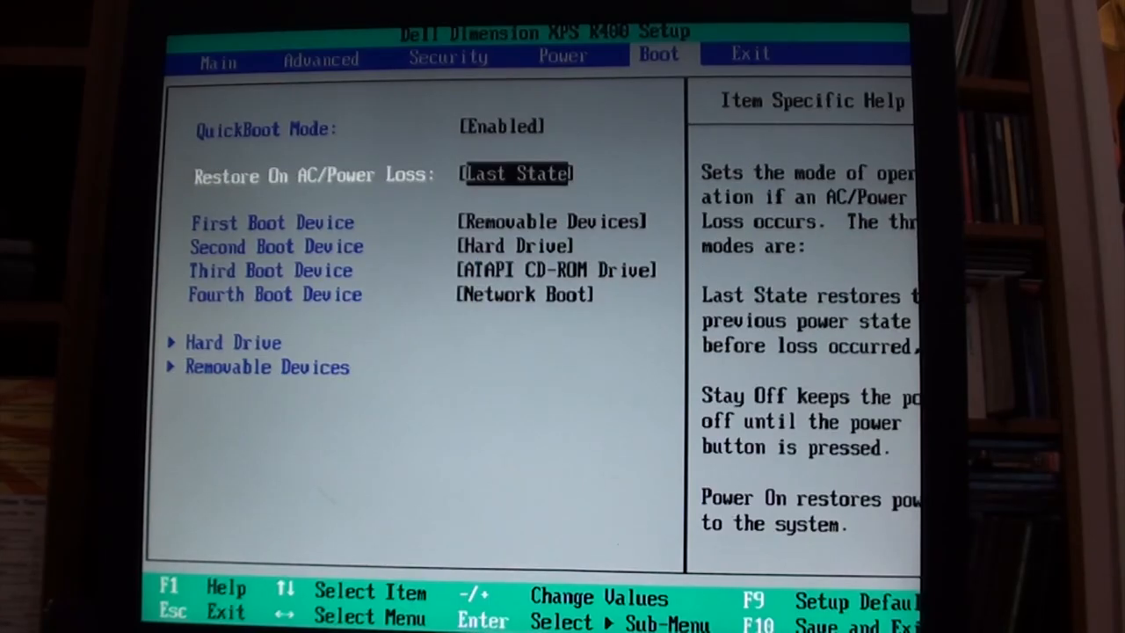
{"action": "key", "text": "Down"}
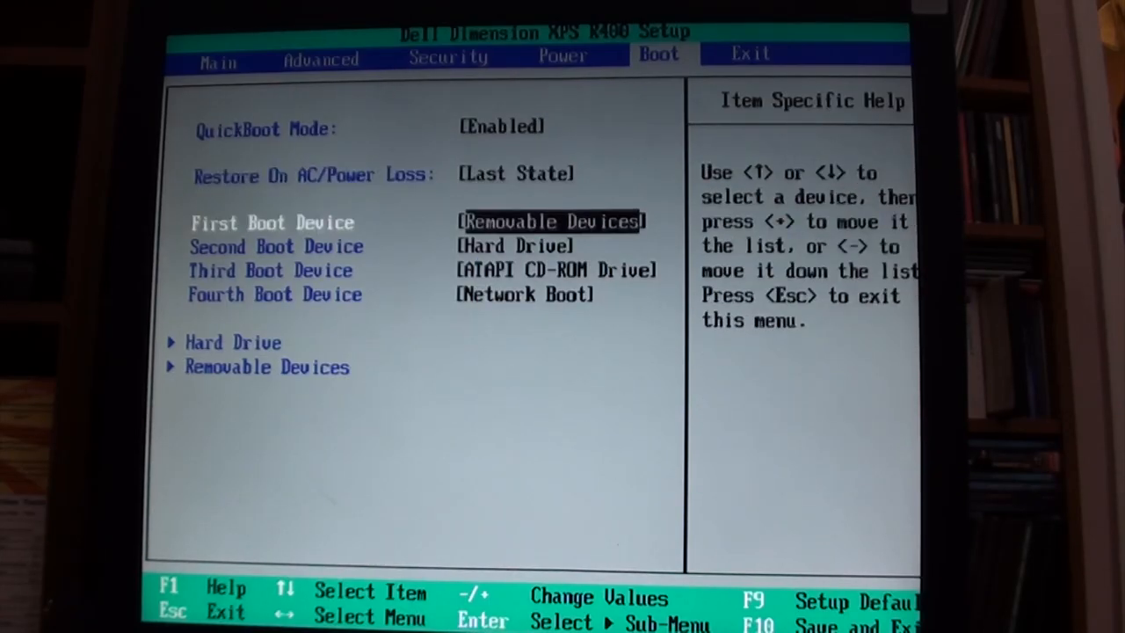
{"action": "key", "text": "down"}
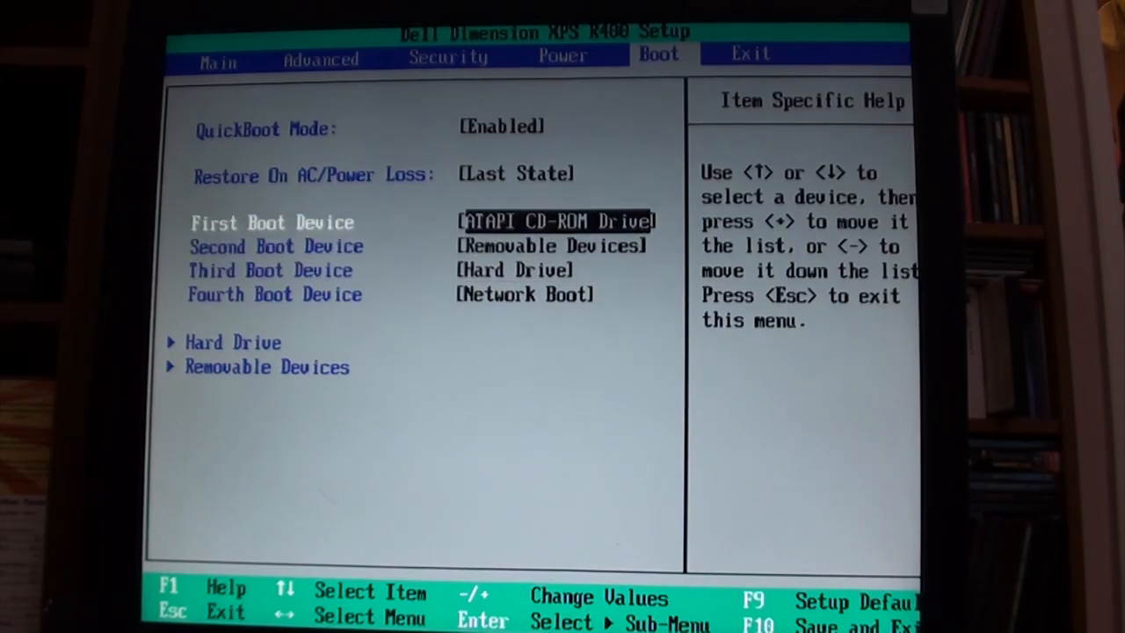
{"action": "key", "text": "Down"}
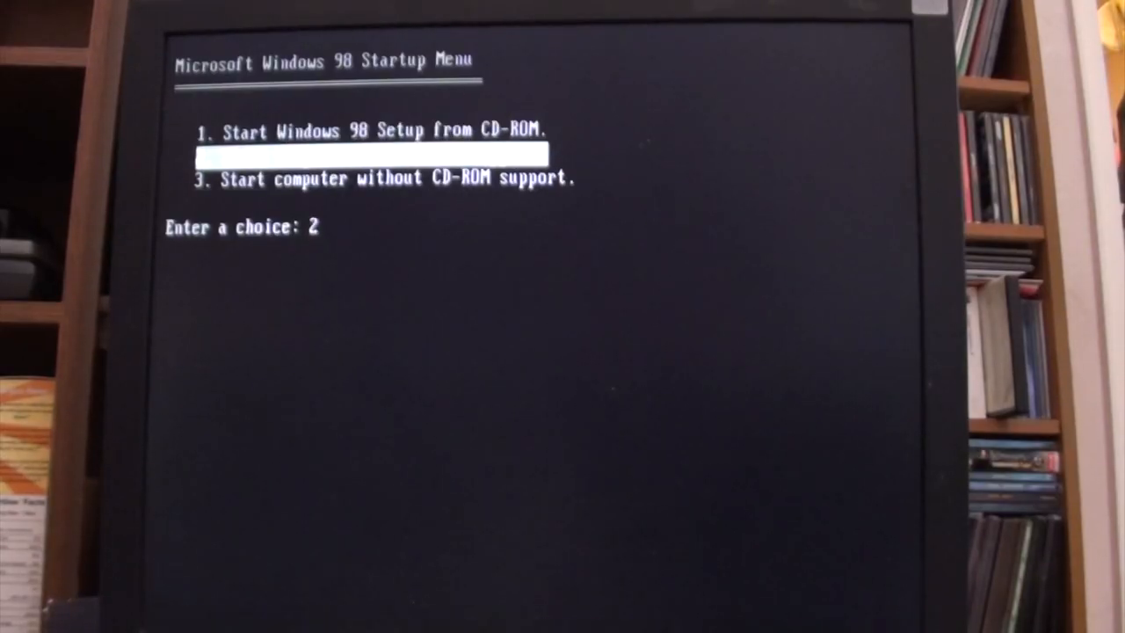
Step: Boot the startup disk with option 2, loading CD-ROM support to a DOS prompt
{"action": "key", "text": "enter"}
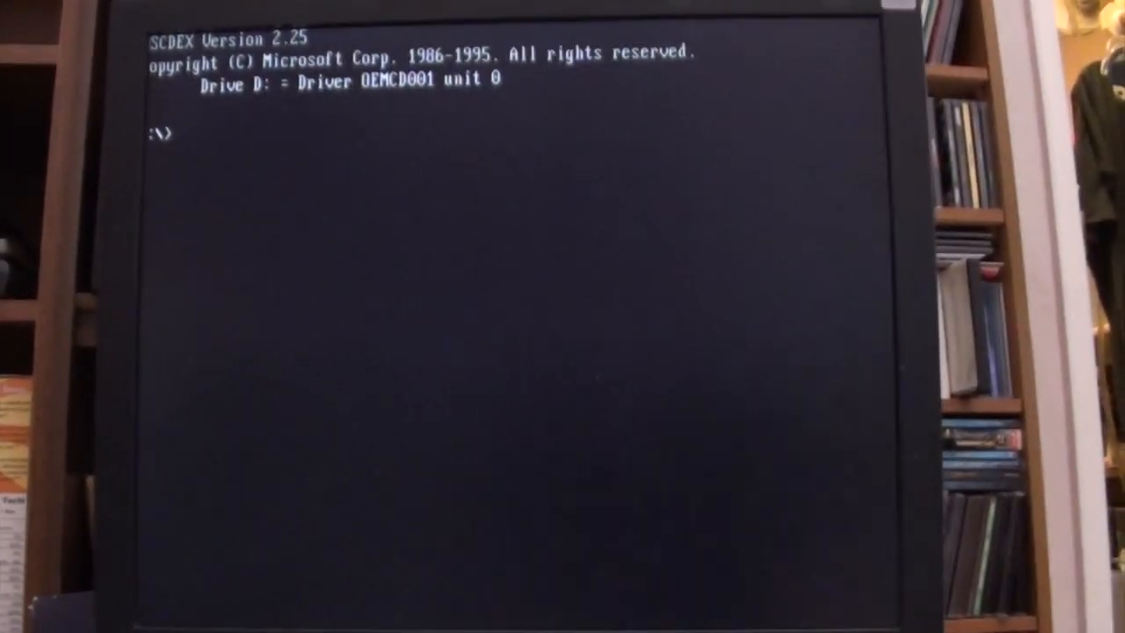
Step: Try drive C:, run fdisk, and leave it after it reports no active partition
{"action": "type", "text": "C:"}
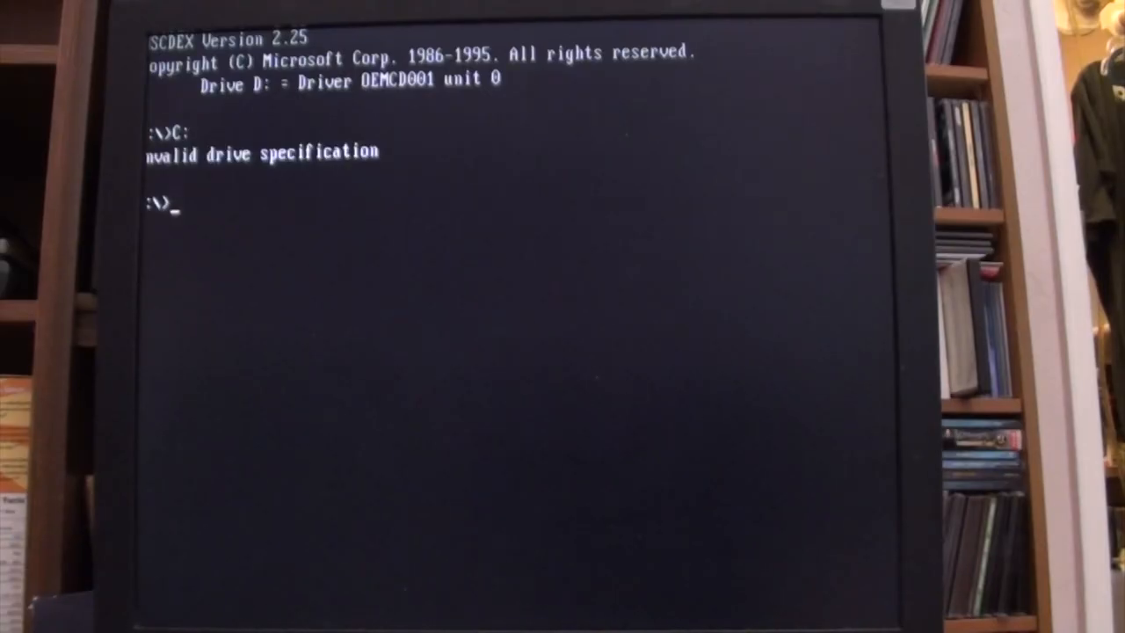
{"action": "type", "text": "fdisk"}
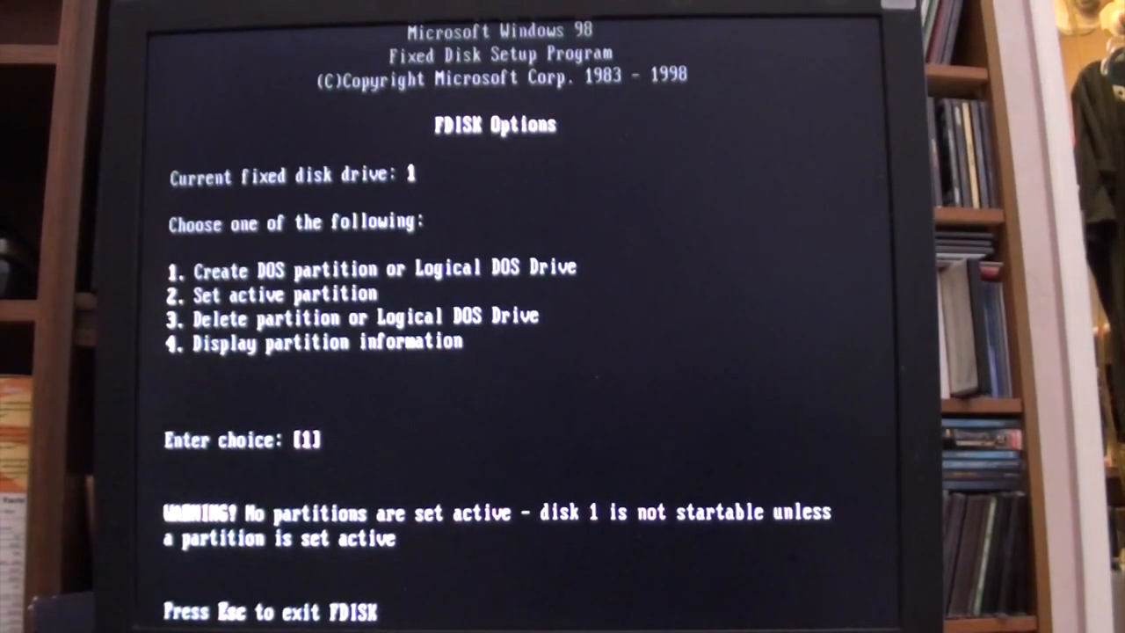
{"action": "key", "text": "enter"}
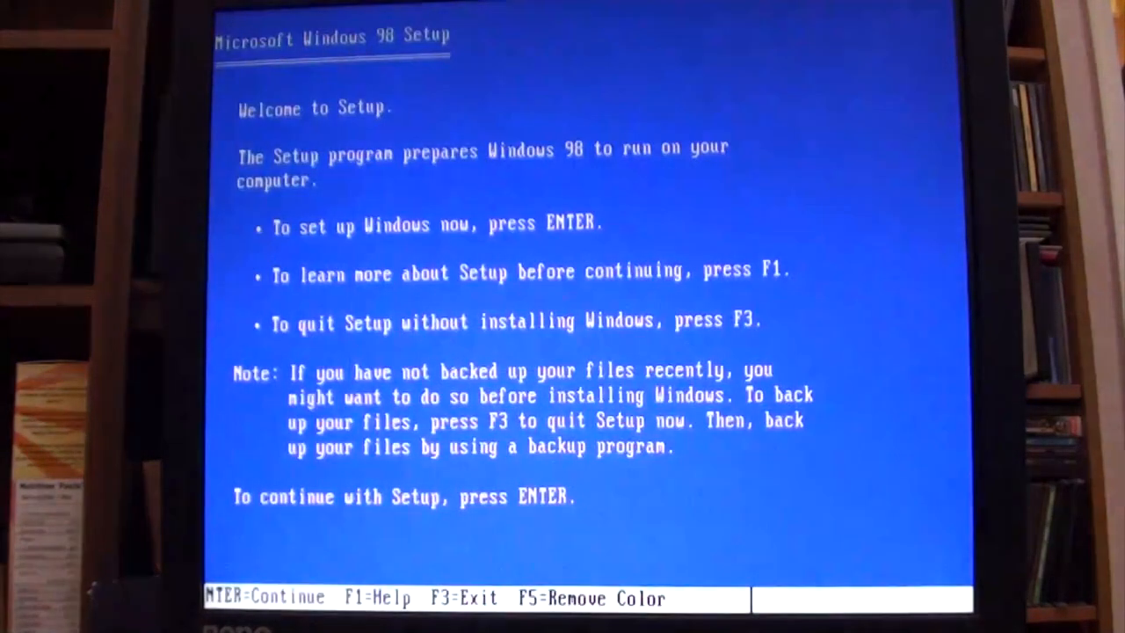
Step: Let Setup erase and configure the first hard disk with large disk support enabled
{"action": "key", "text": "enter"}
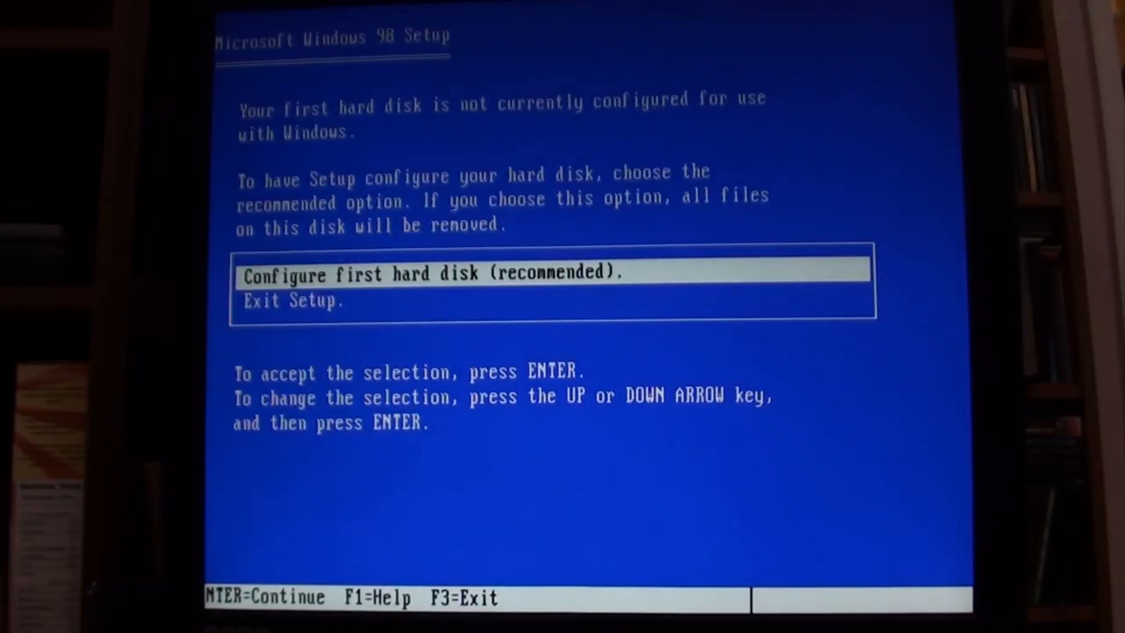
{"action": "key", "text": "enter"}
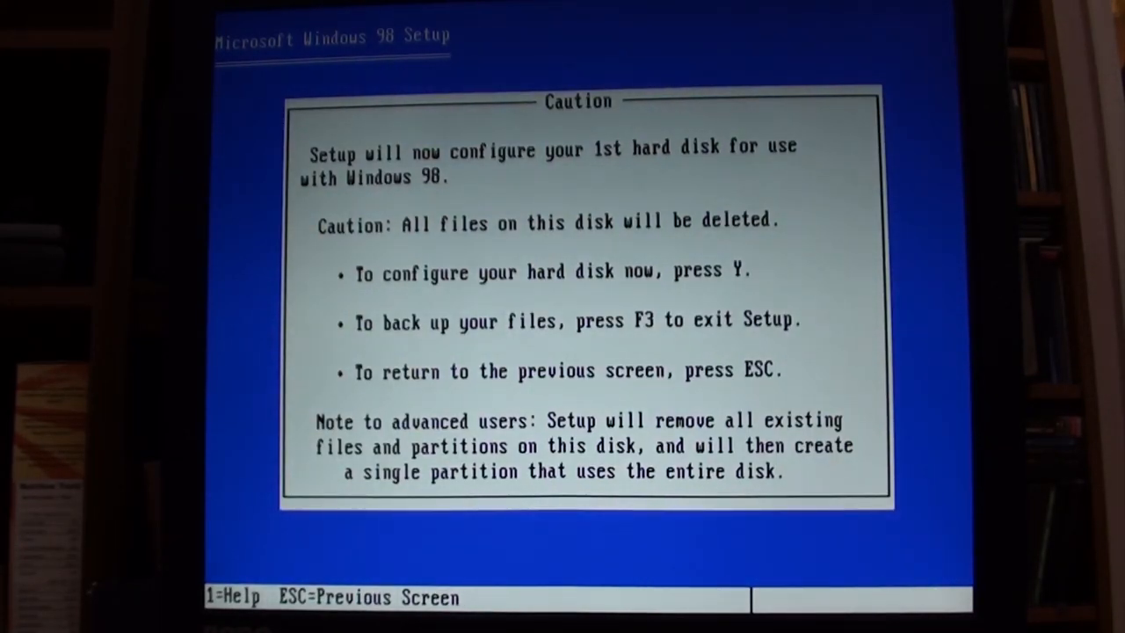
{"action": "key", "text": "y"}
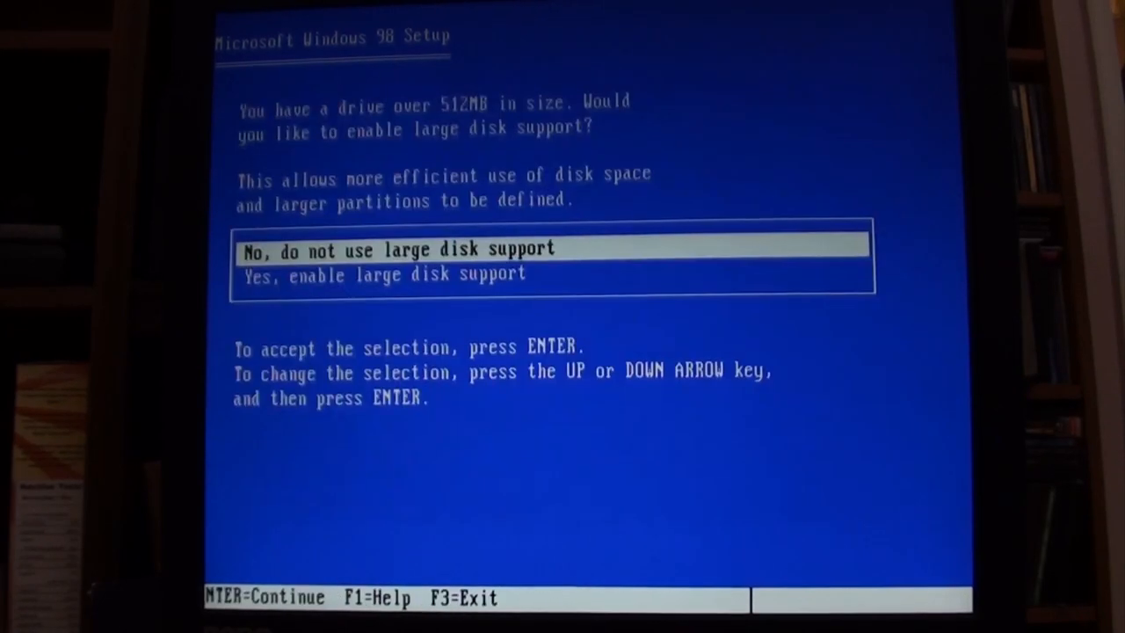
{"action": "key", "text": "Down"}
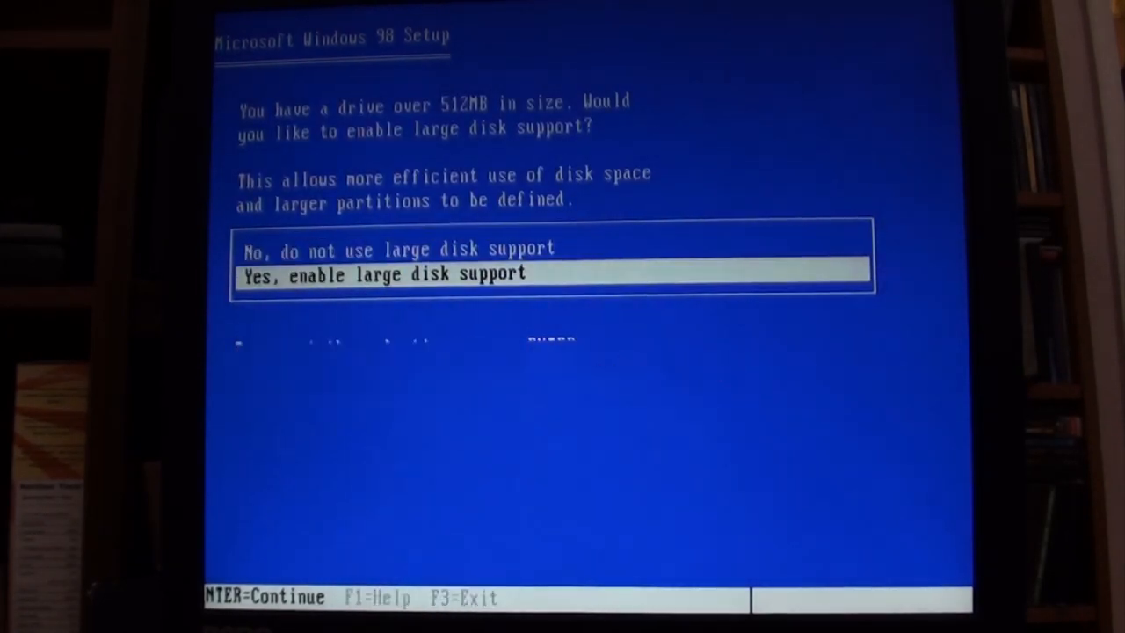
{"action": "key", "text": "enter"}
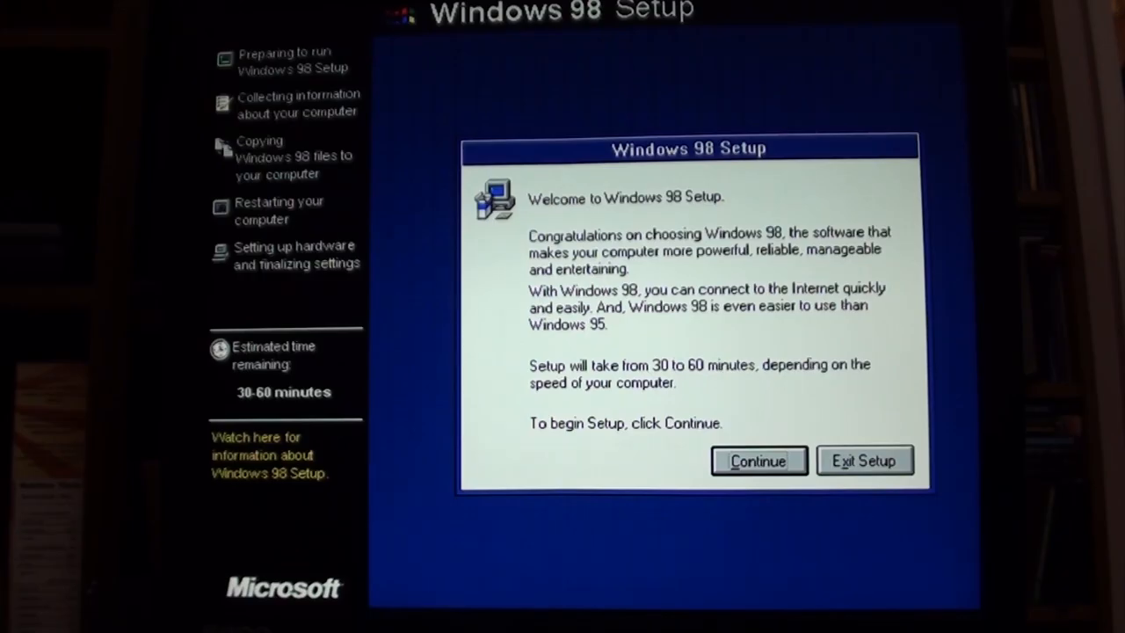
Step: Keep C:\WINDOWS as the install folder and choose the Custom setup type
{"action": "left_click", "coordinate": [757, 461]}
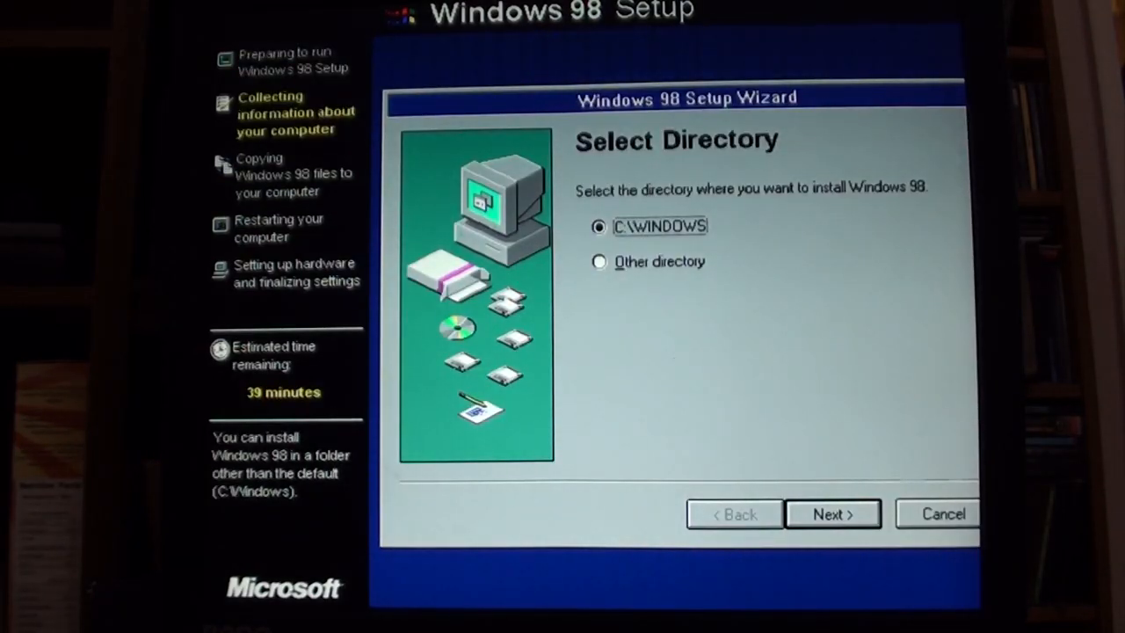
{"action": "left_click", "coordinate": [833, 514]}
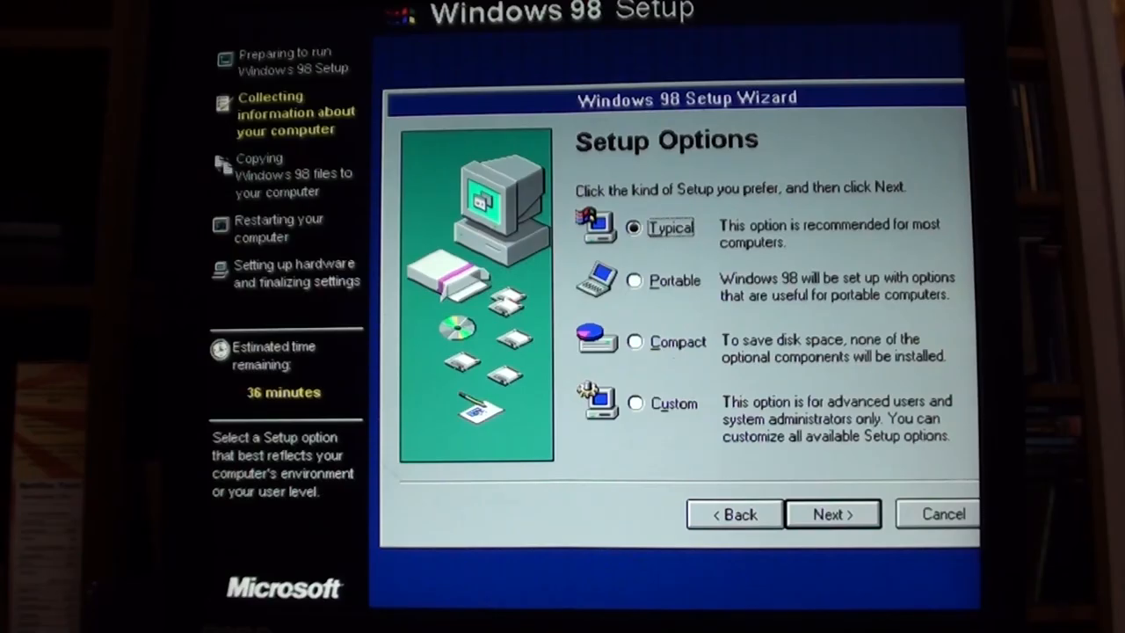
{"action": "left_click", "coordinate": [635, 281]}
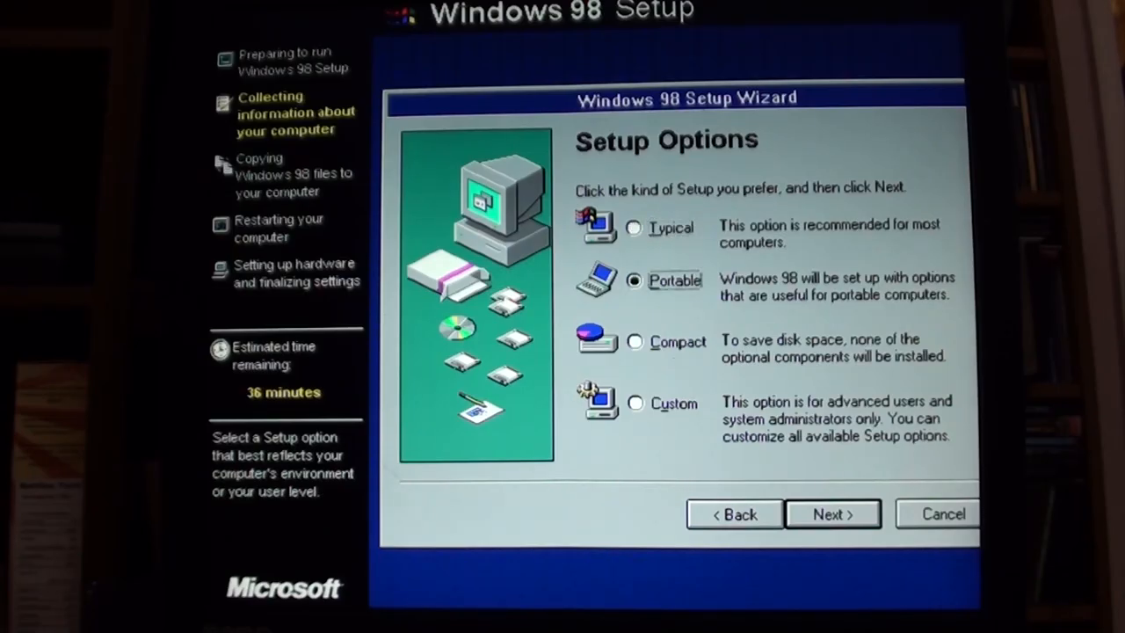
{"action": "left_click", "coordinate": [636, 402]}
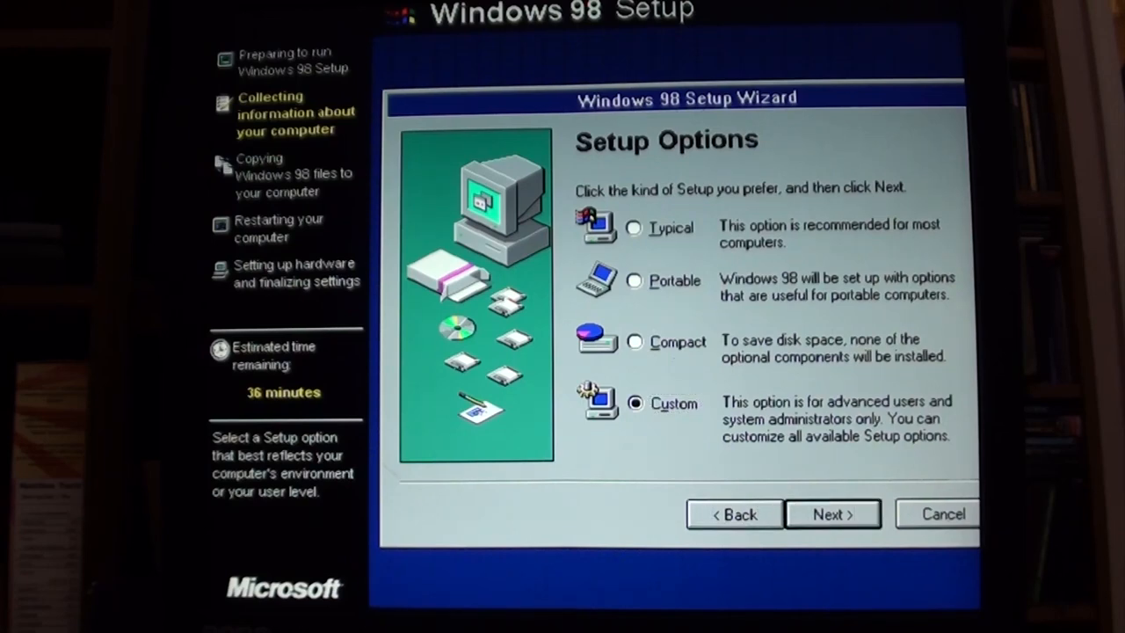
{"action": "left_click", "coordinate": [832, 513]}
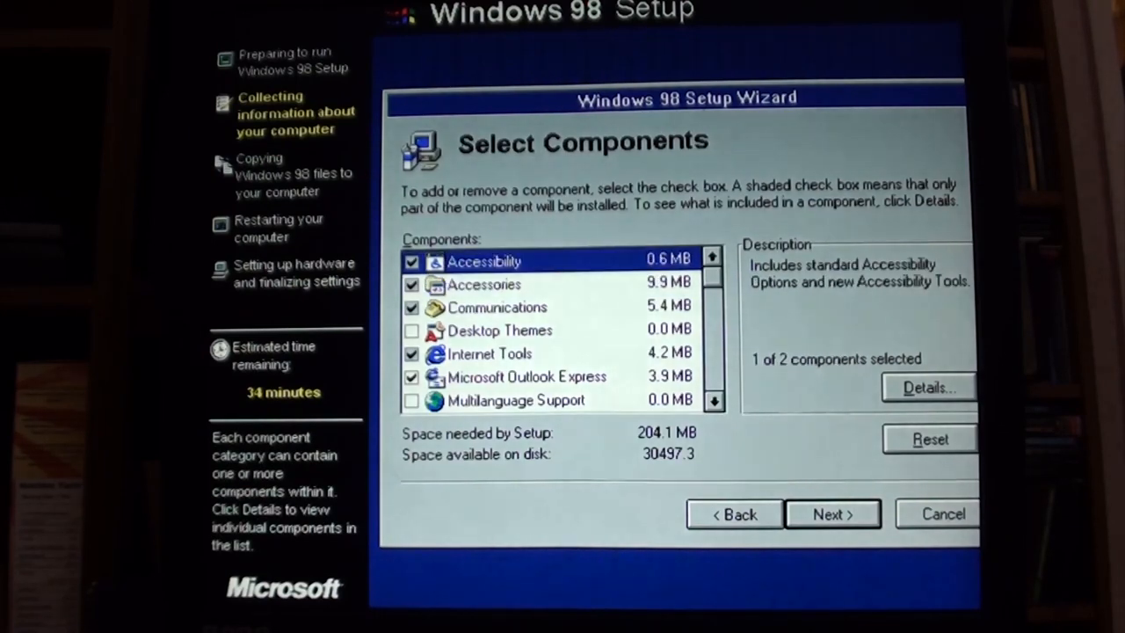
Step: Deselect Web TV for Windows from the components and continue to identification
{"action": "left_click", "coordinate": [485, 284]}
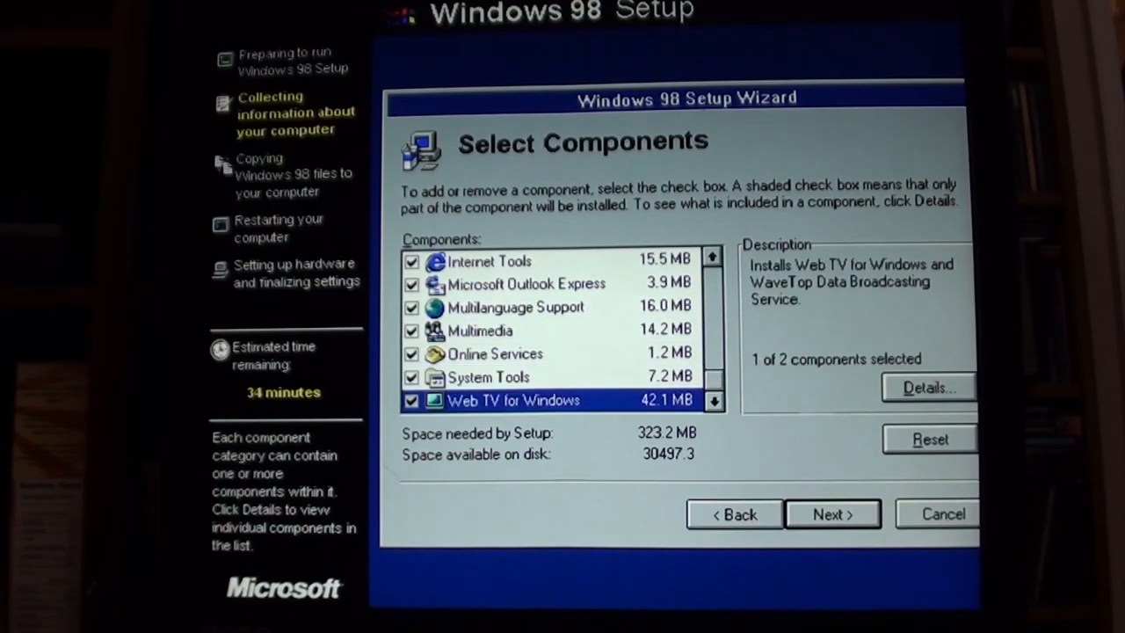
{"action": "left_click", "coordinate": [411, 401]}
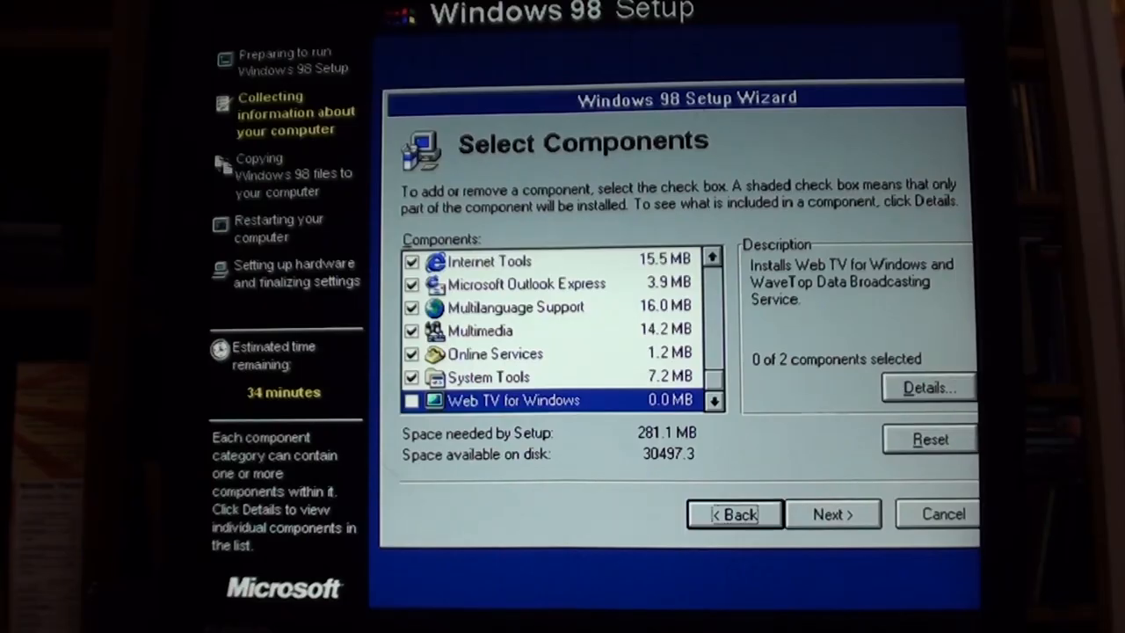
{"action": "left_click", "coordinate": [834, 514]}
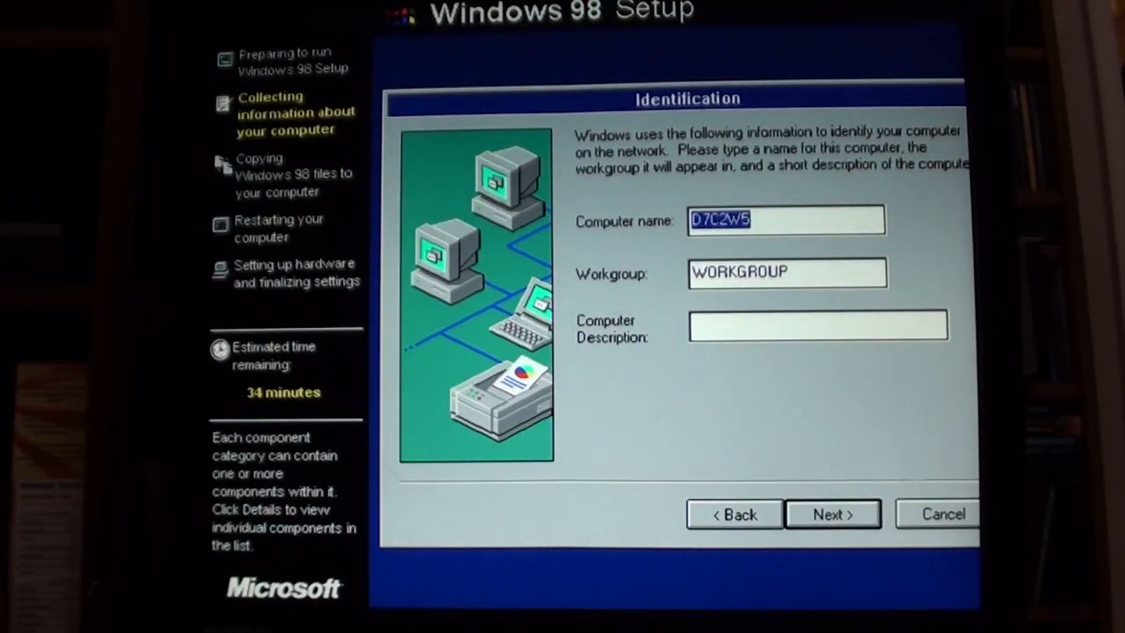
Step: Name the computer Dell with a typed description in workgroup WORKGROUP and continue
{"action": "type", "text": "Dell"}
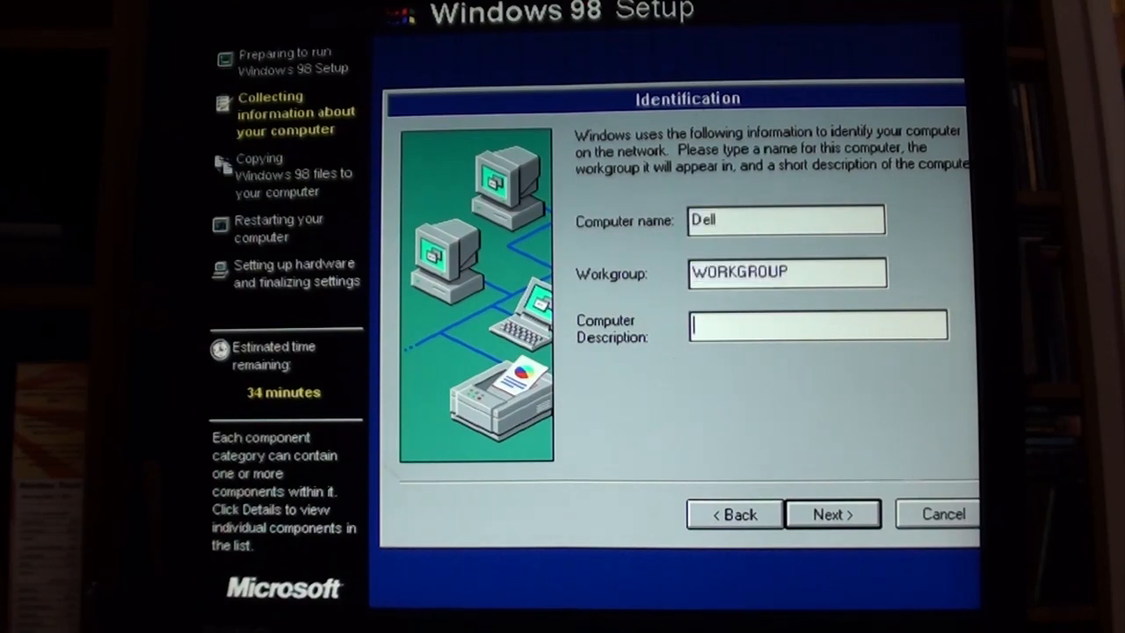
{"action": "type", "text": "why"}
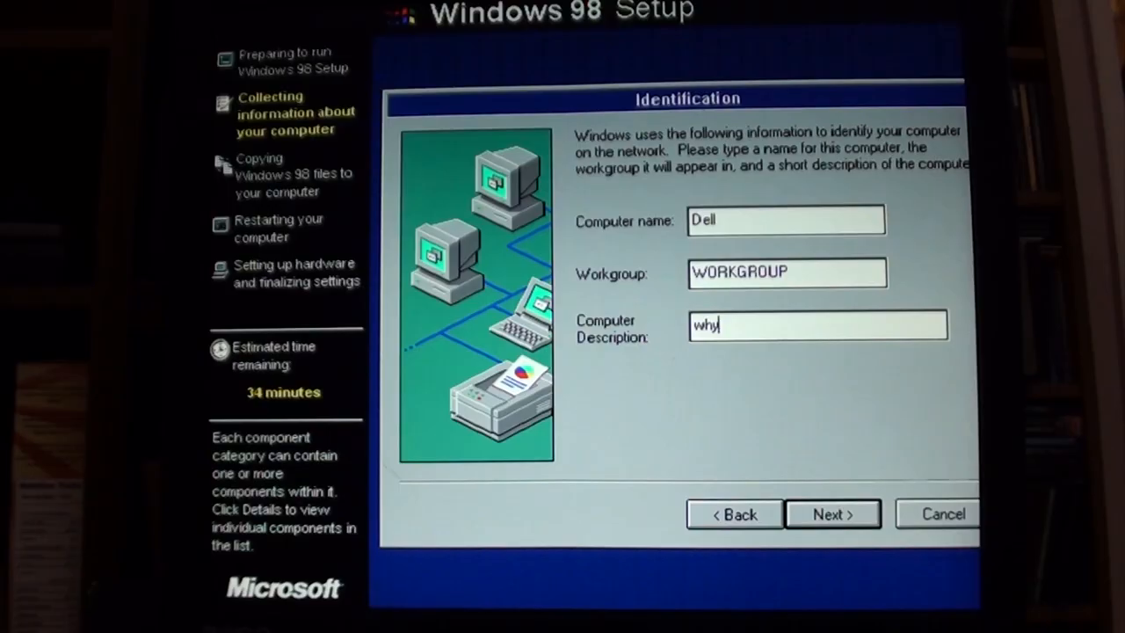
{"action": "left_click", "coordinate": [831, 513]}
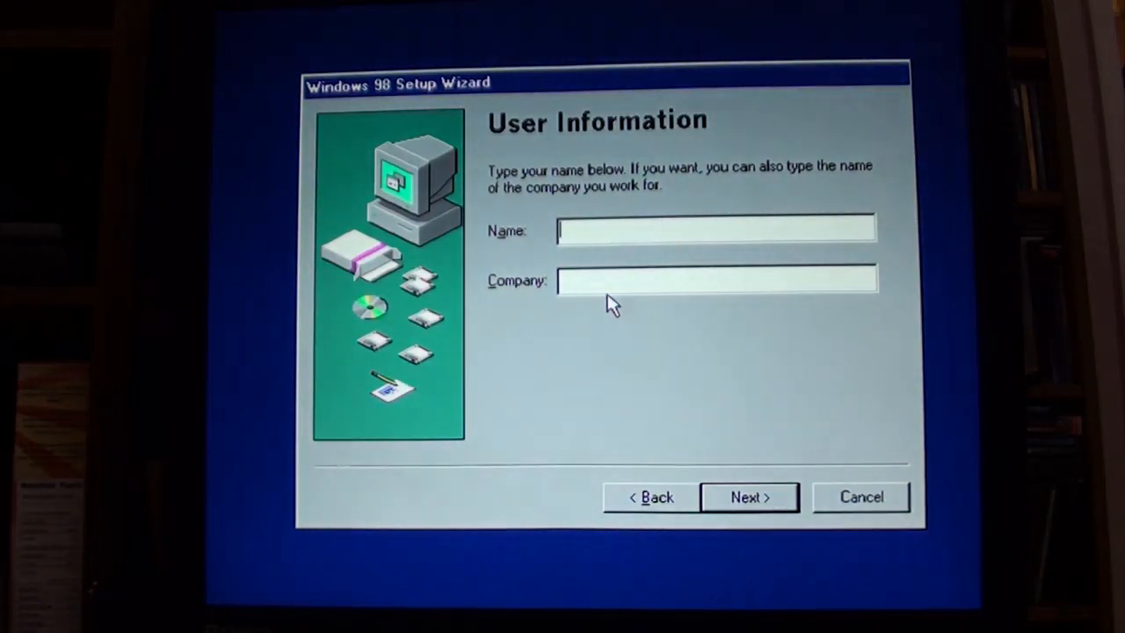
Step: Enter the user name and accept the Windows 98 license agreement
{"action": "type", "text": "Dru"}
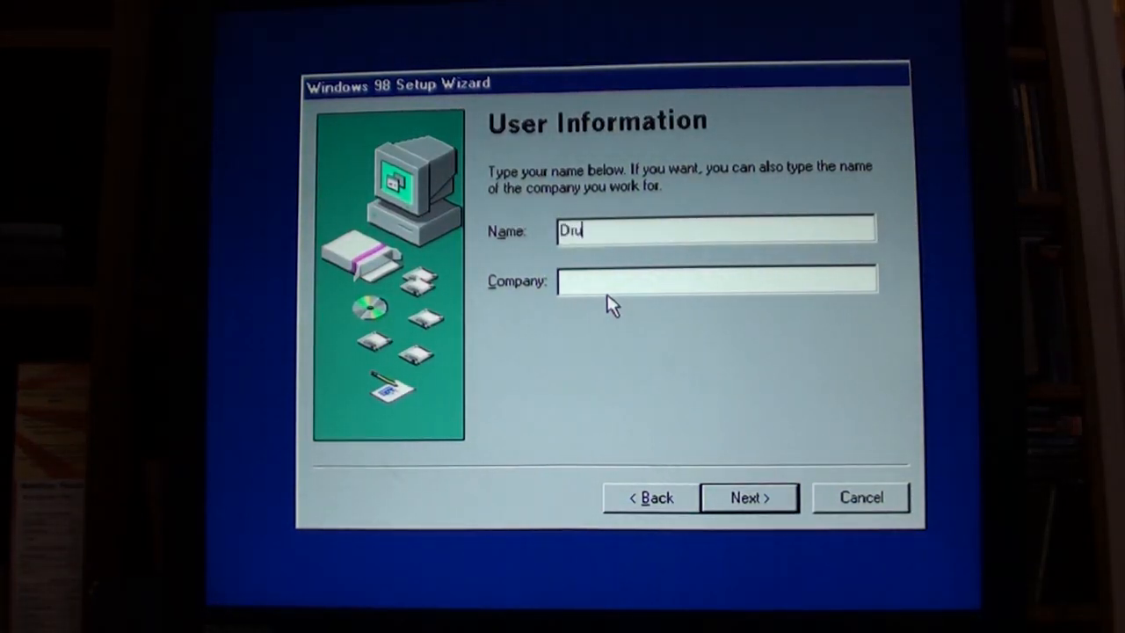
{"action": "type", "text": "aga"}
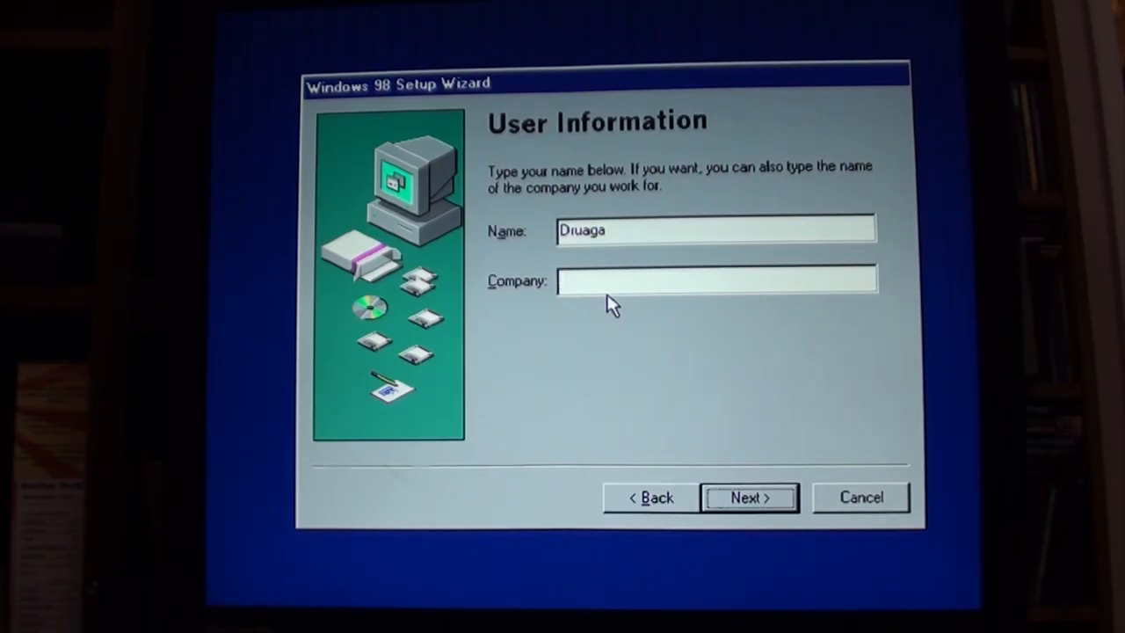
{"action": "left_click", "coordinate": [749, 496]}
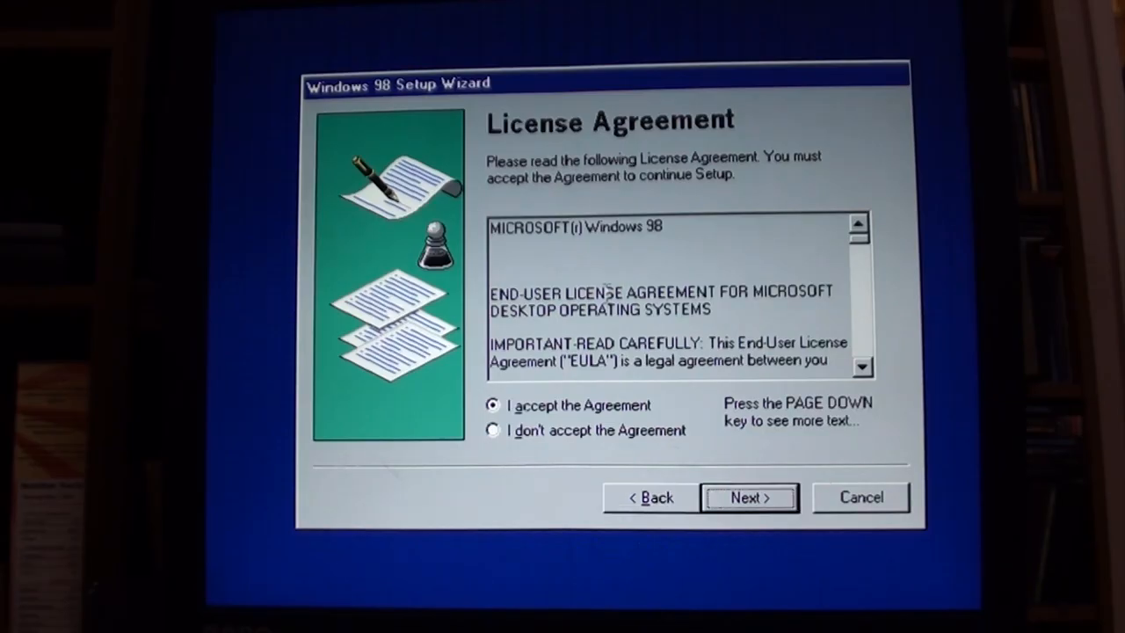
{"action": "left_click", "coordinate": [749, 495]}
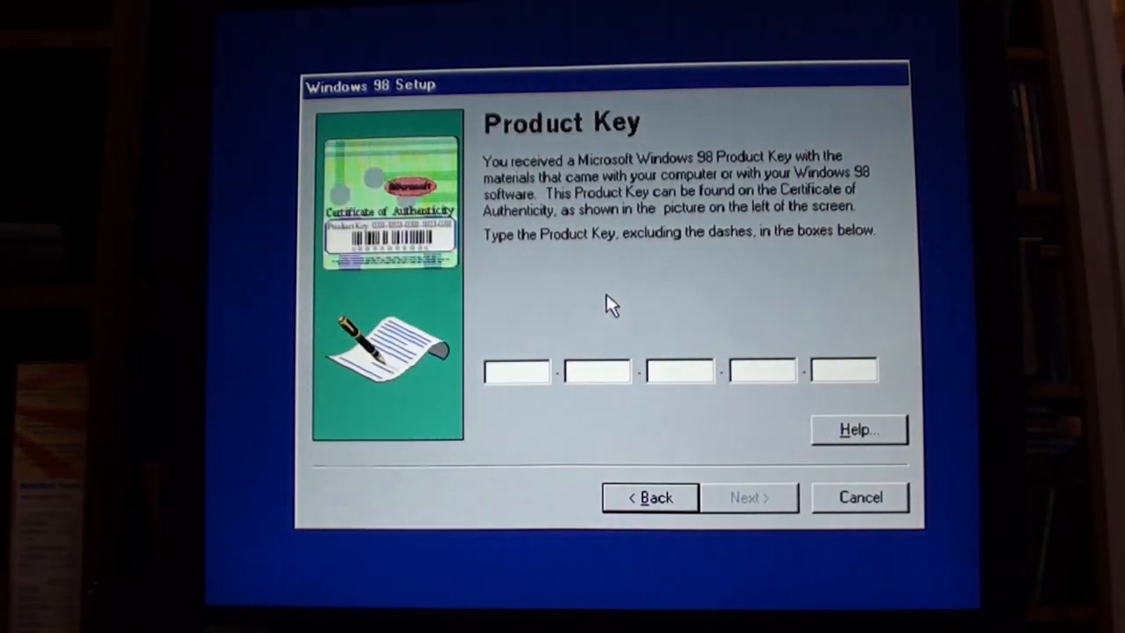
Step: Enter the product key and finish the Start Wizard so Windows saves the information
{"action": "left_click", "coordinate": [516, 371]}
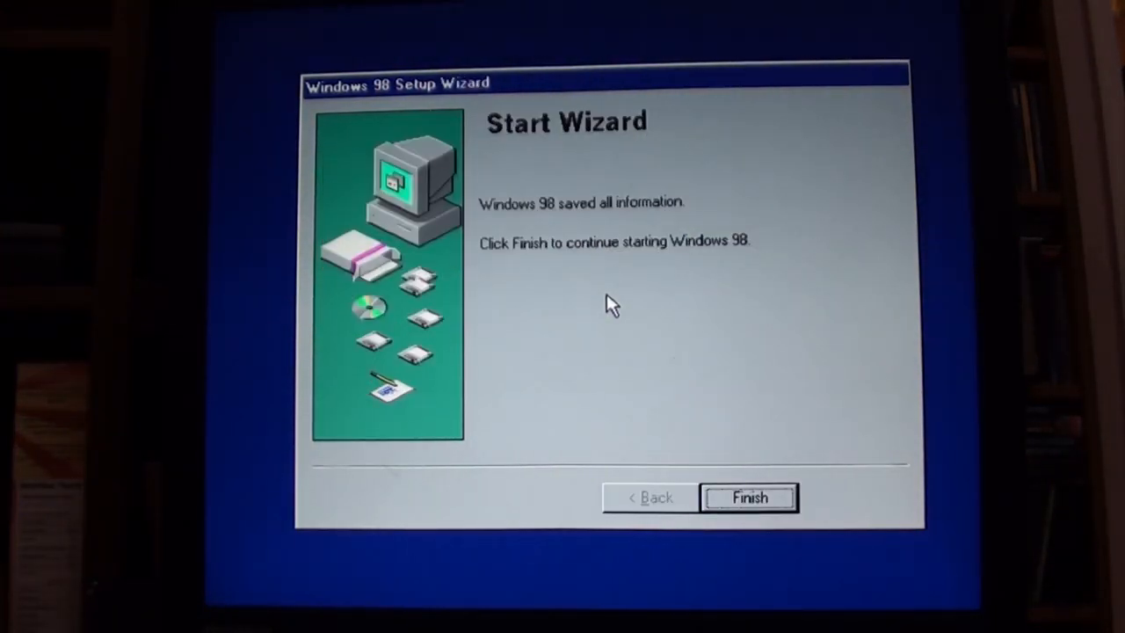
{"action": "left_click", "coordinate": [749, 498]}
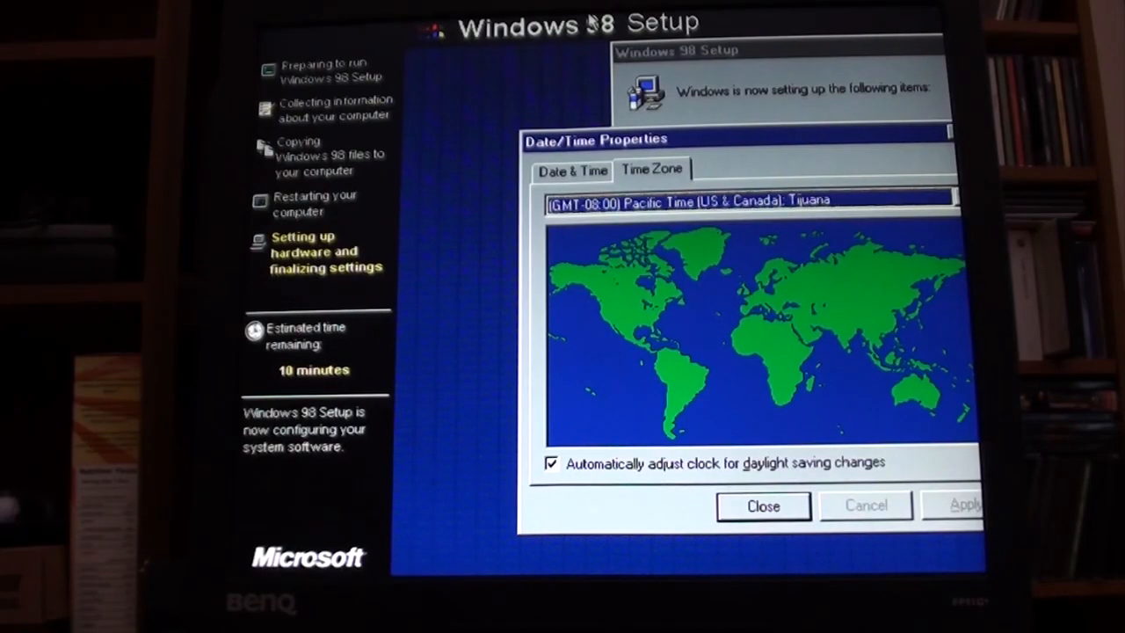
Step: Keep Pacific Time (US & Canada) with automatic daylight saving and close Date/Time Properties
{"action": "left_click", "coordinate": [763, 506]}
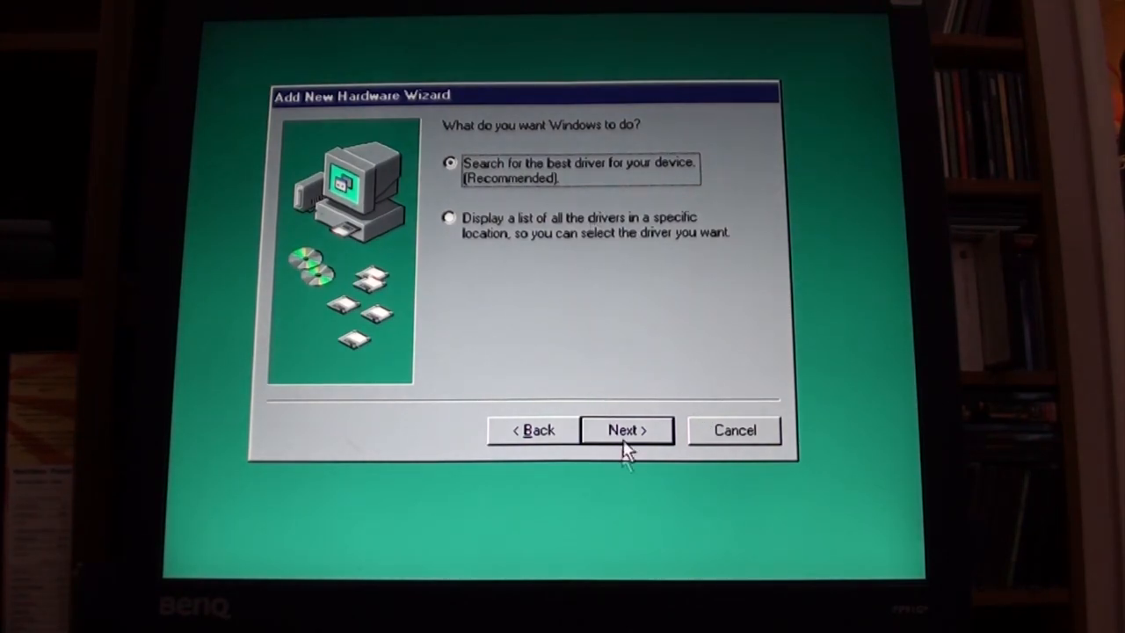
Step: Search for and install the Plug and Play Monitor driver (MONITOR.INF) in the hardware wizard
{"action": "left_click", "coordinate": [626, 431]}
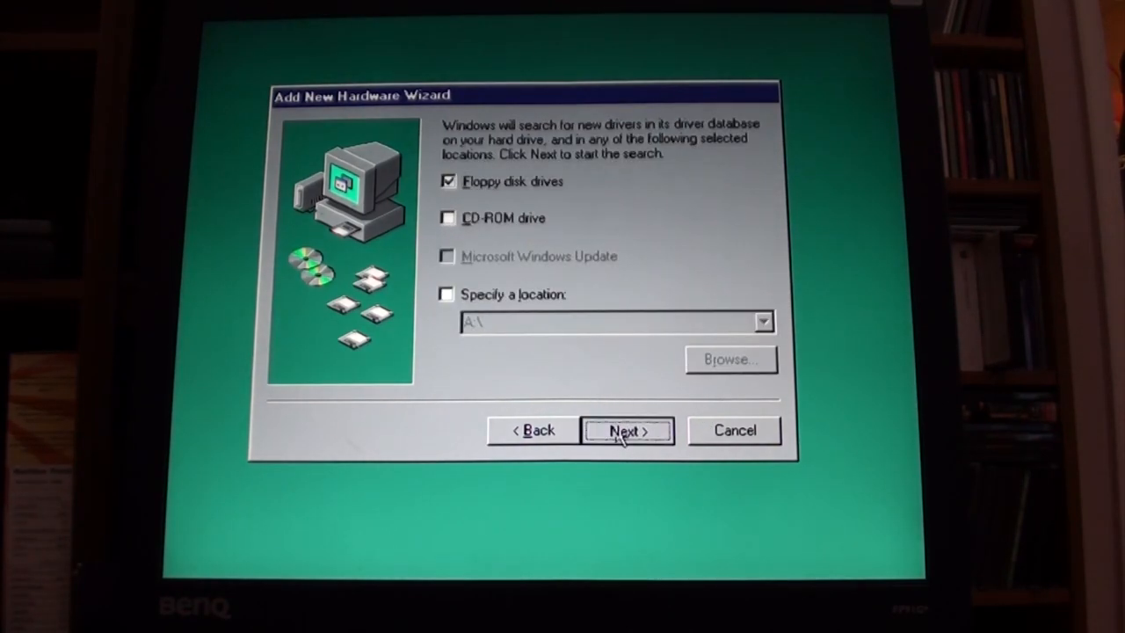
{"action": "left_click", "coordinate": [626, 430]}
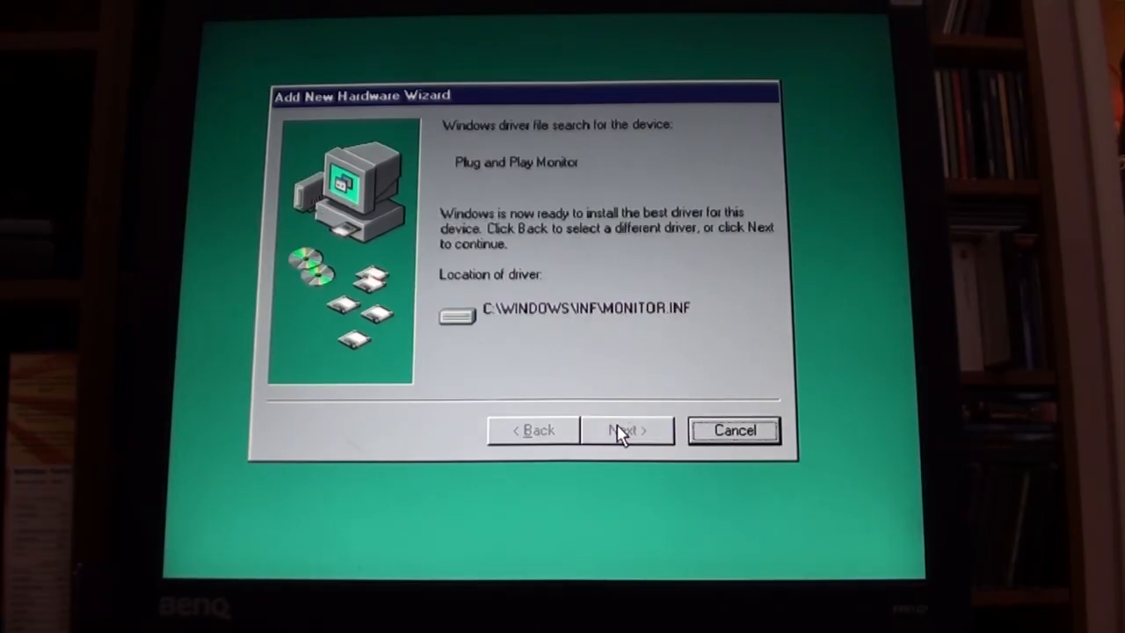
{"action": "left_click", "coordinate": [626, 429]}
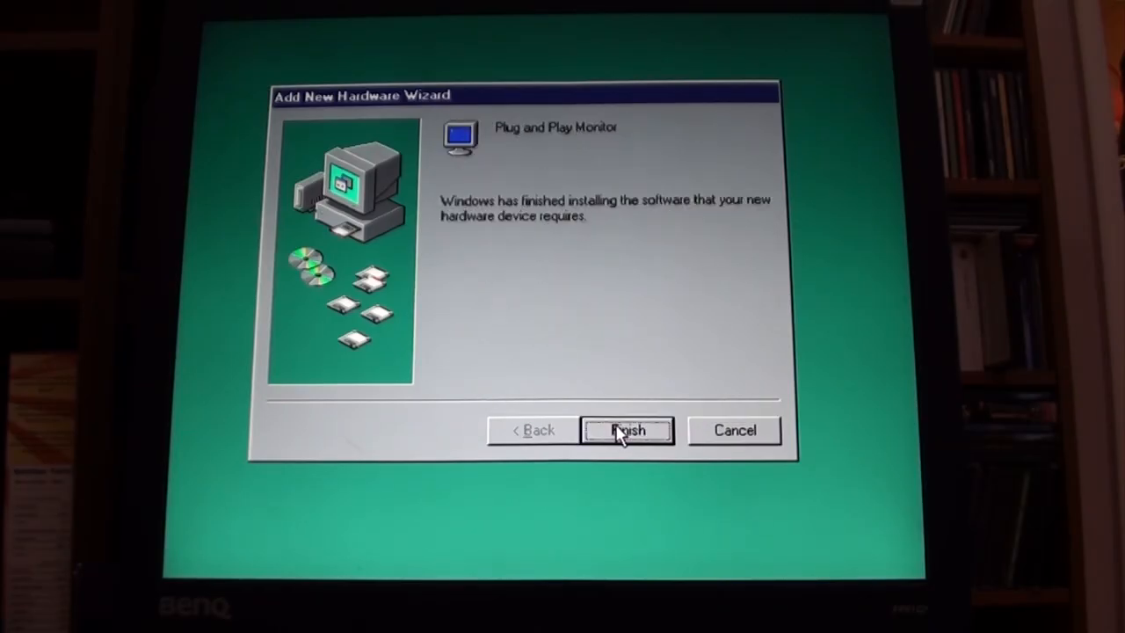
{"action": "left_click", "coordinate": [626, 429]}
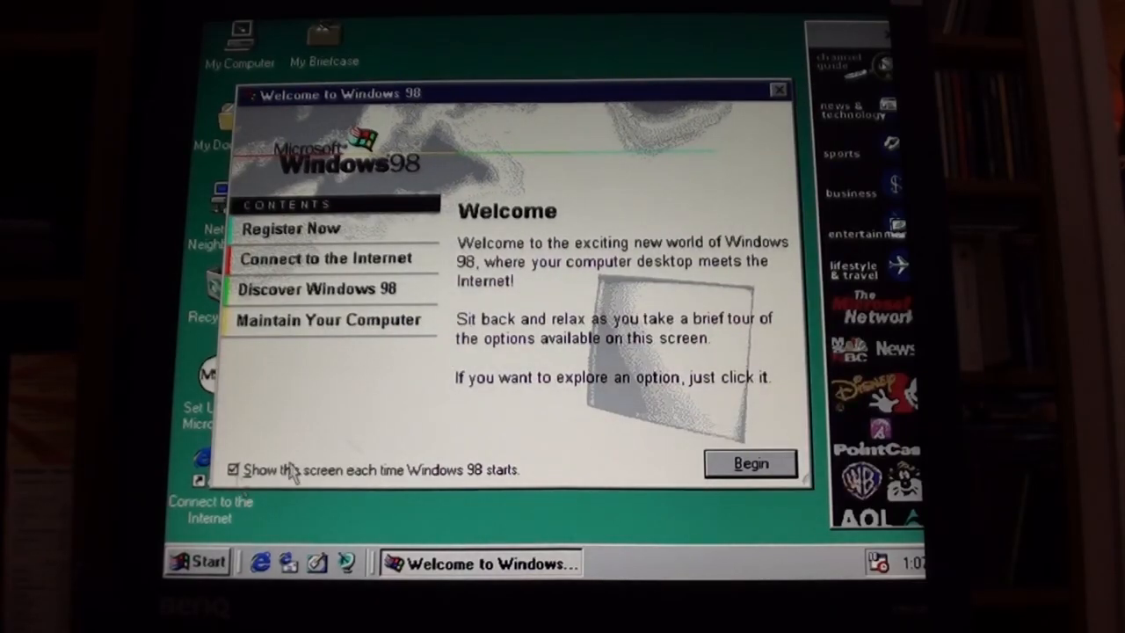
Step: Close the Welcome to Windows 98 window and the Registration wizard, then bring up the Start menu
{"action": "left_click", "coordinate": [777, 89]}
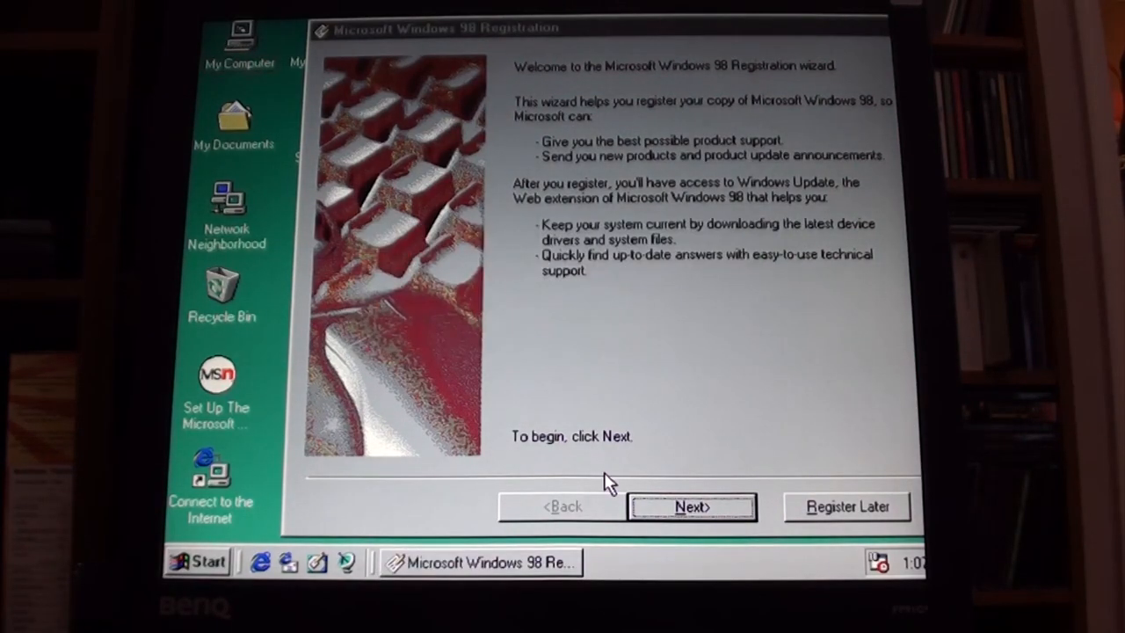
{"action": "left_click", "coordinate": [847, 507]}
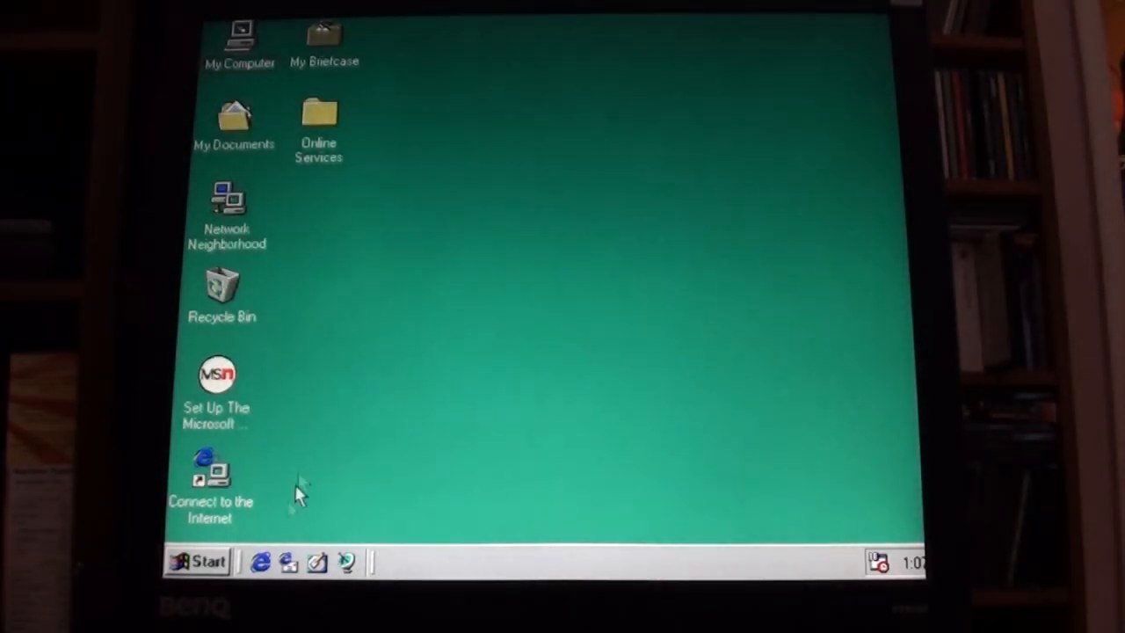
{"action": "left_click", "coordinate": [207, 563]}
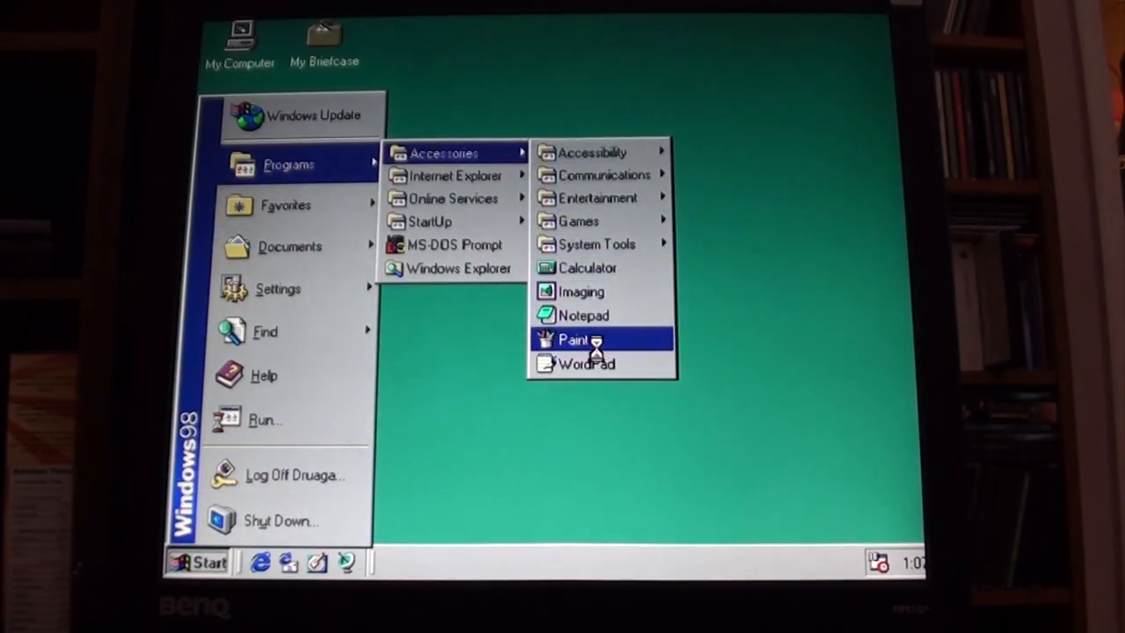
{"action": "left_click", "coordinate": [573, 339]}
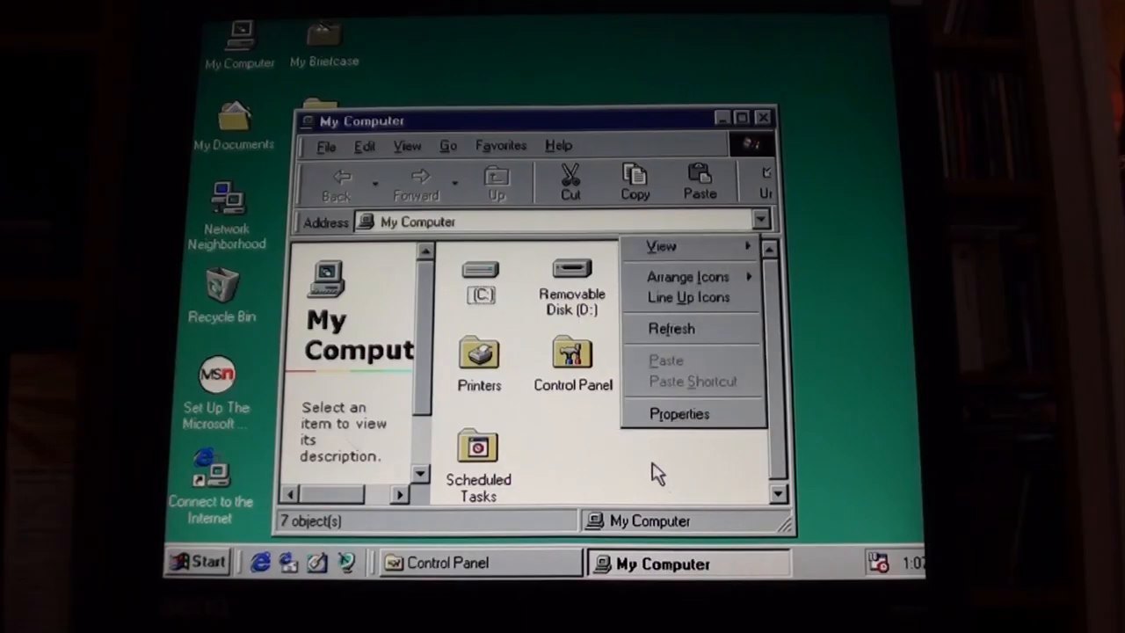
{"action": "left_click", "coordinate": [678, 413]}
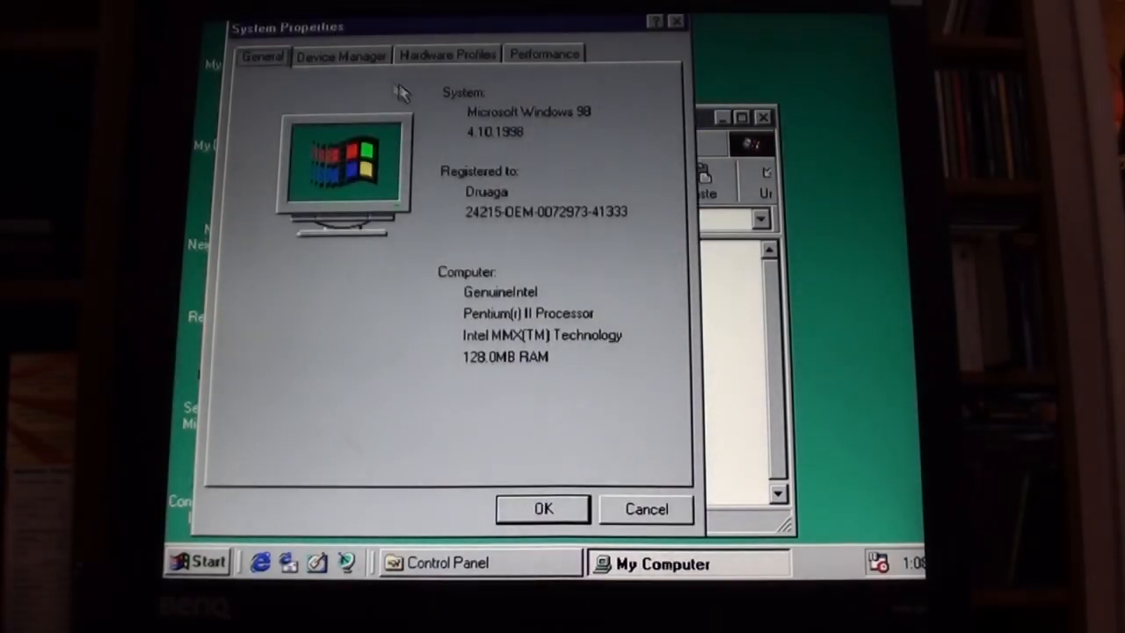
{"action": "left_click", "coordinate": [341, 52]}
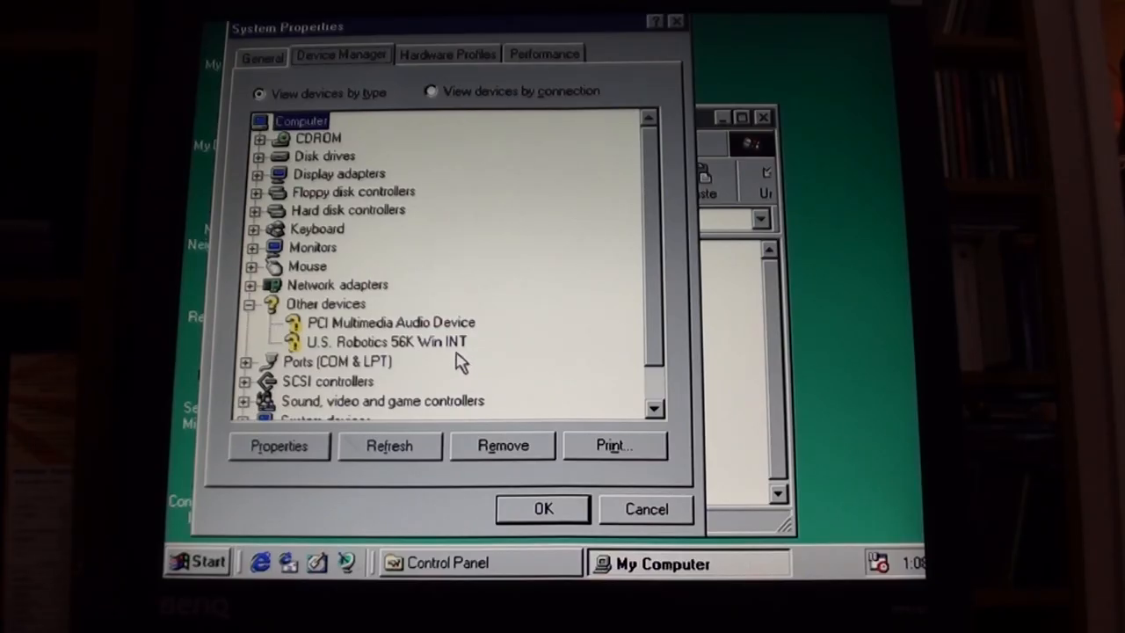
{"action": "left_click", "coordinate": [391, 321]}
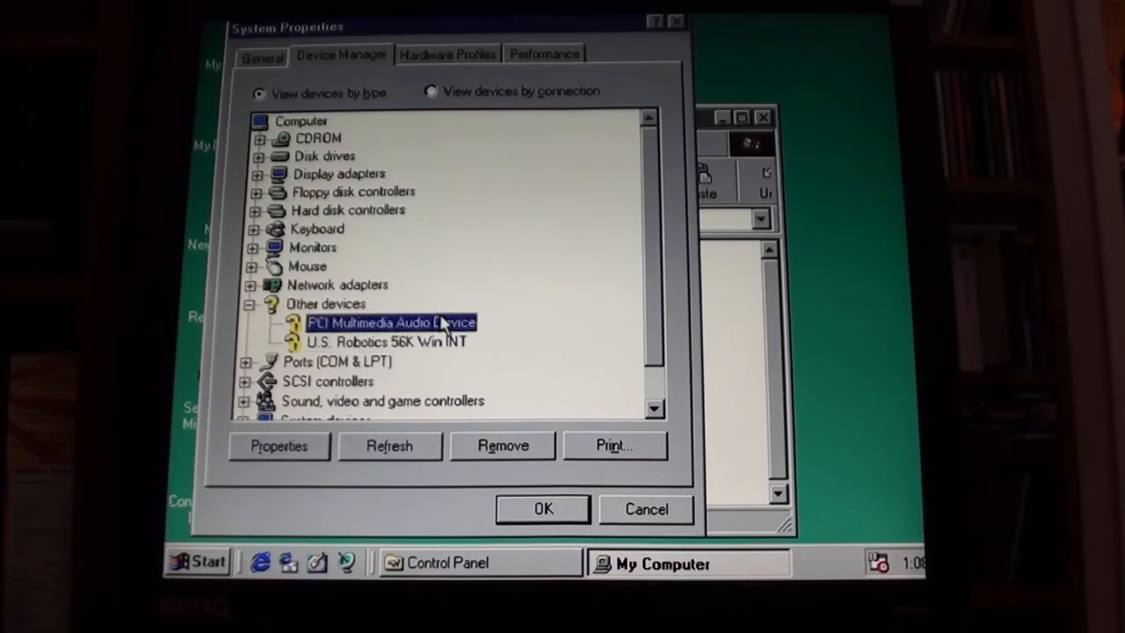
{"action": "mouse_move", "coordinate": [350, 176]}
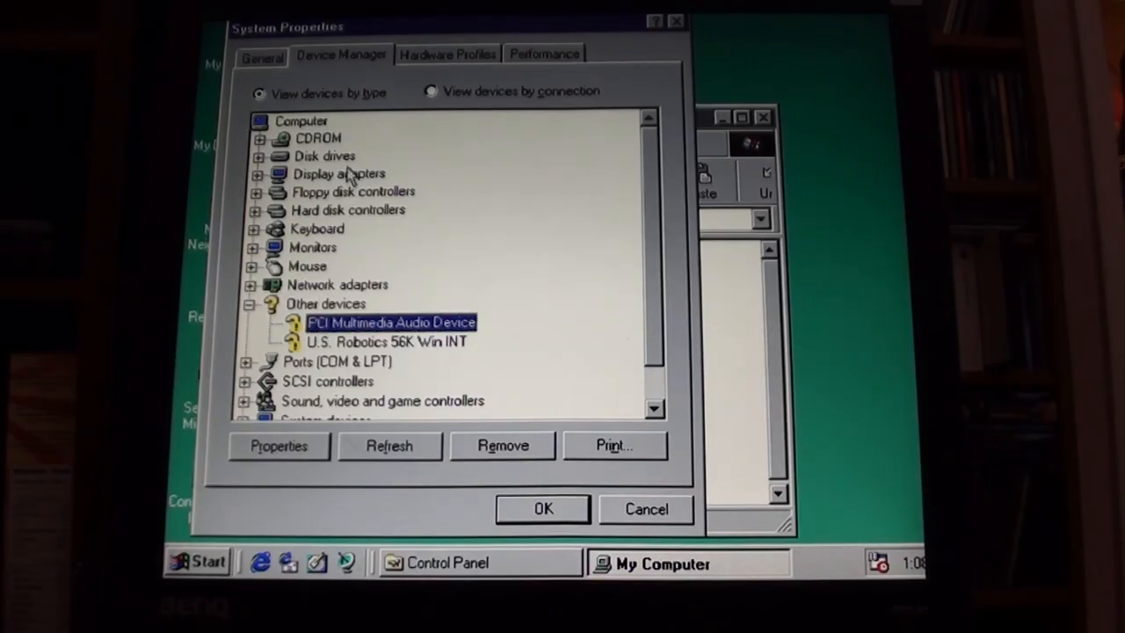
{"action": "left_click", "coordinate": [253, 174]}
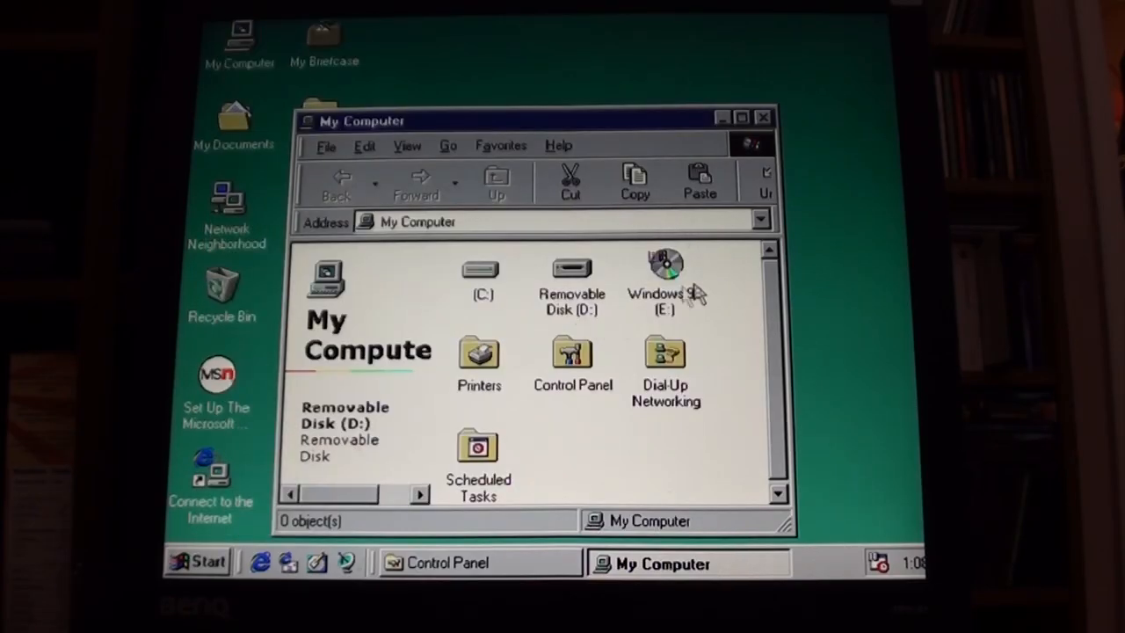
{"action": "double_click", "coordinate": [480, 267]}
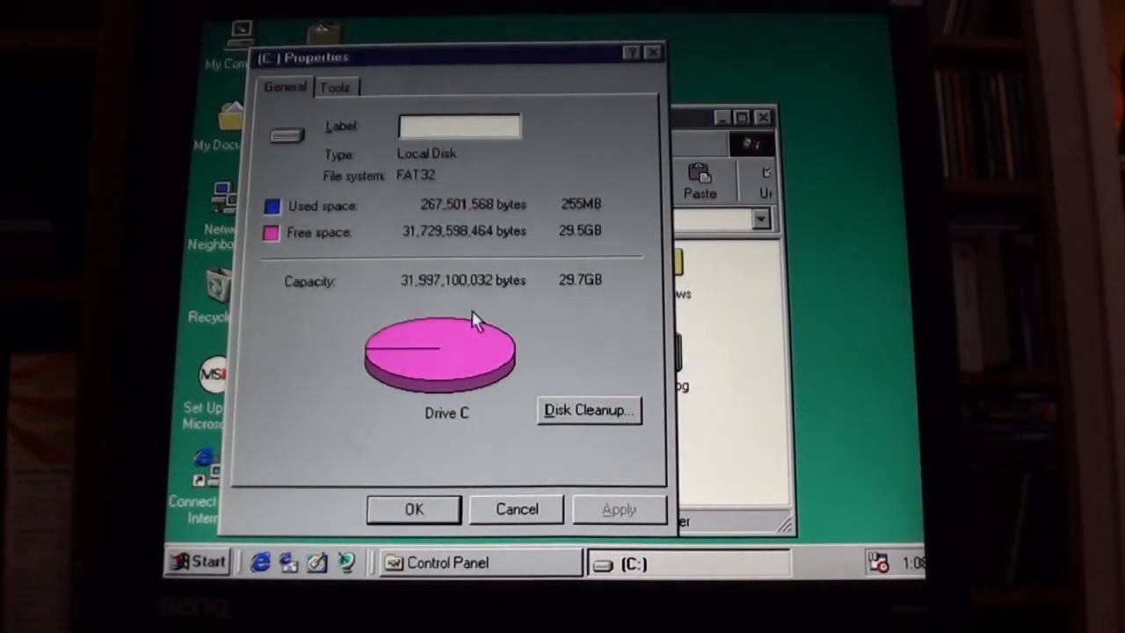
{"action": "mouse_move", "coordinate": [496, 313]}
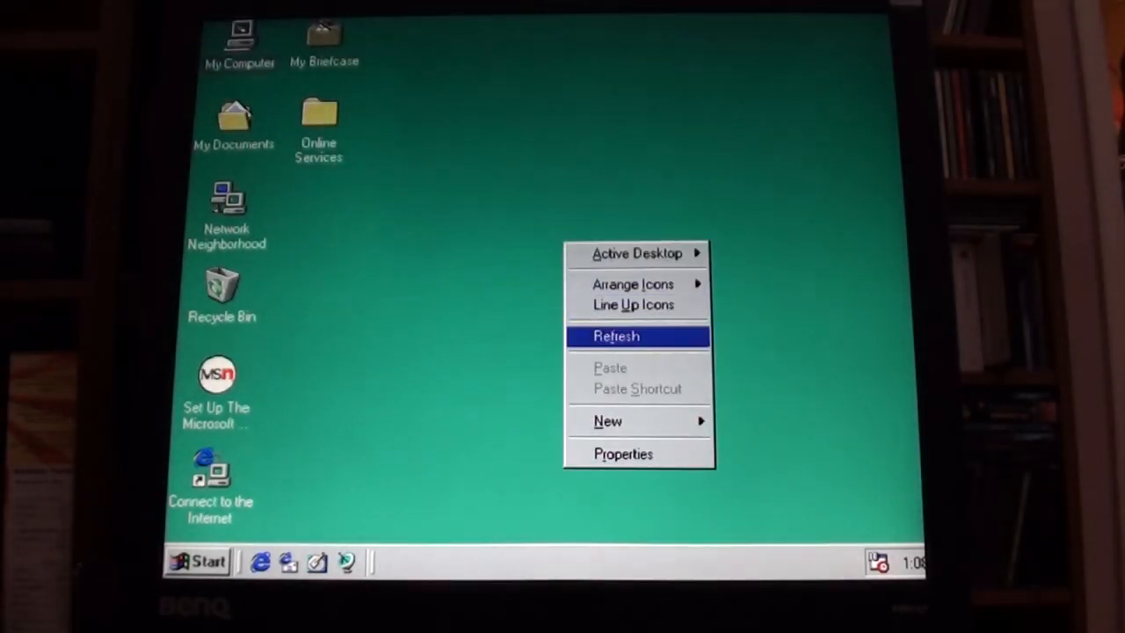
Step: Bring up Display Properties and look through the Appearance, Effects and Settings pages
{"action": "left_click", "coordinate": [622, 454]}
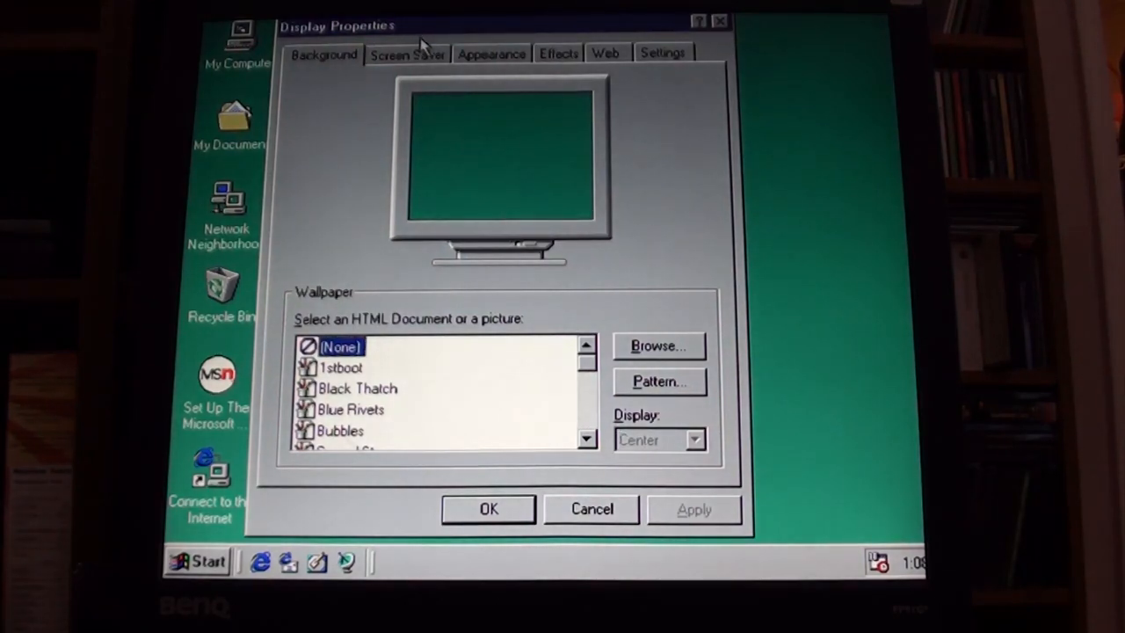
{"action": "left_click", "coordinate": [492, 53]}
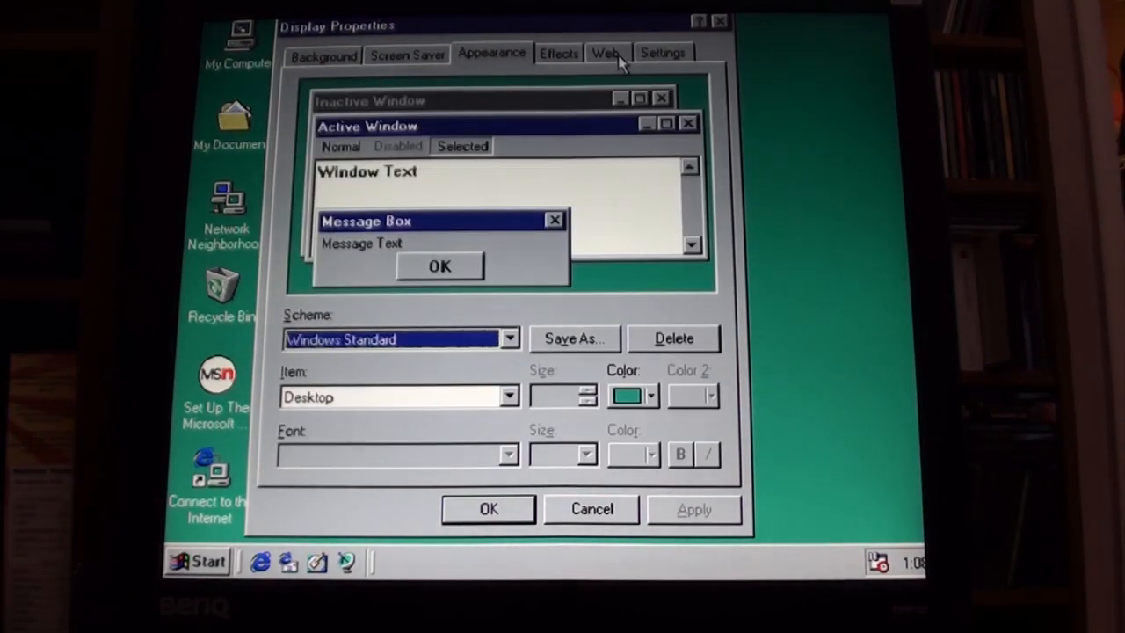
{"action": "left_click", "coordinate": [559, 53]}
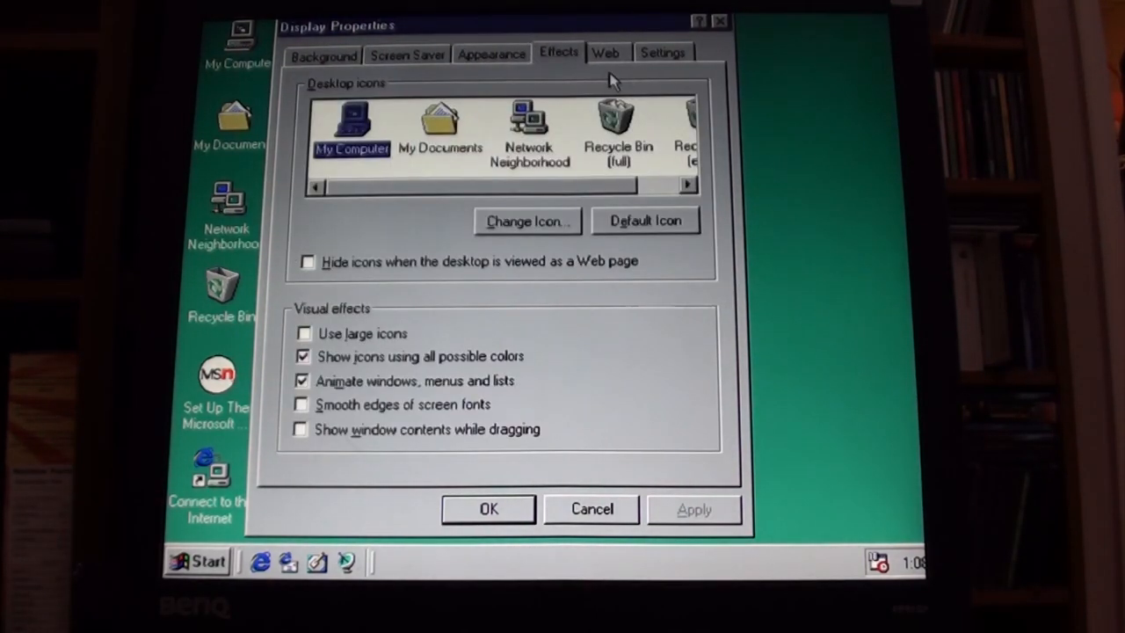
{"action": "left_click", "coordinate": [663, 53]}
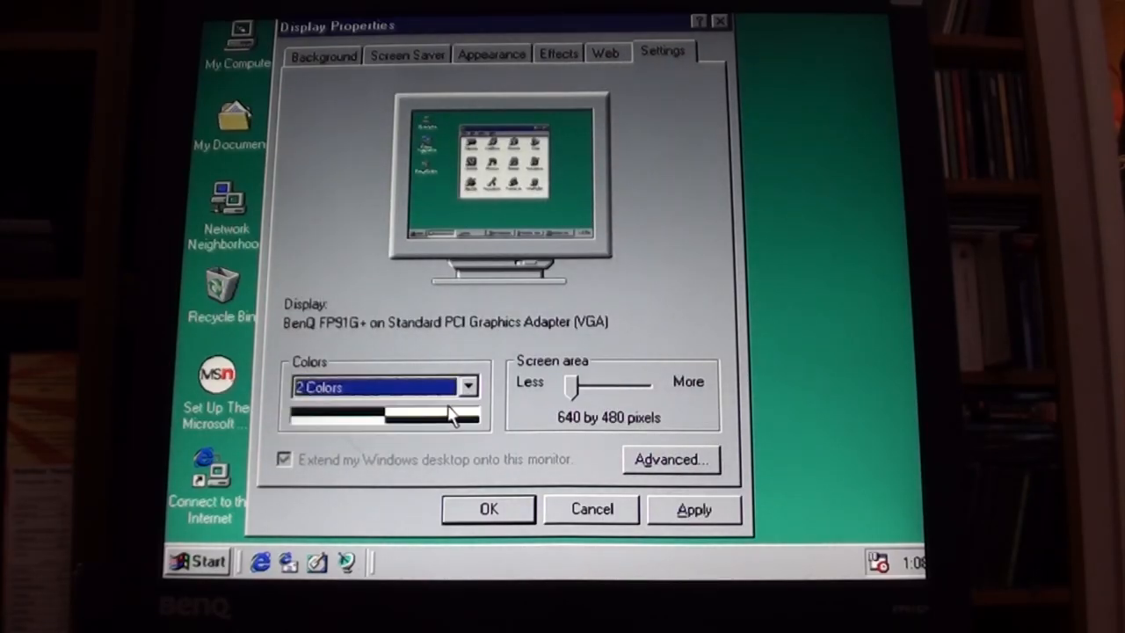
Step: Apply 2 Colors, decline the restart, then set the display back to 16 Colors and confirm
{"action": "left_click", "coordinate": [489, 509]}
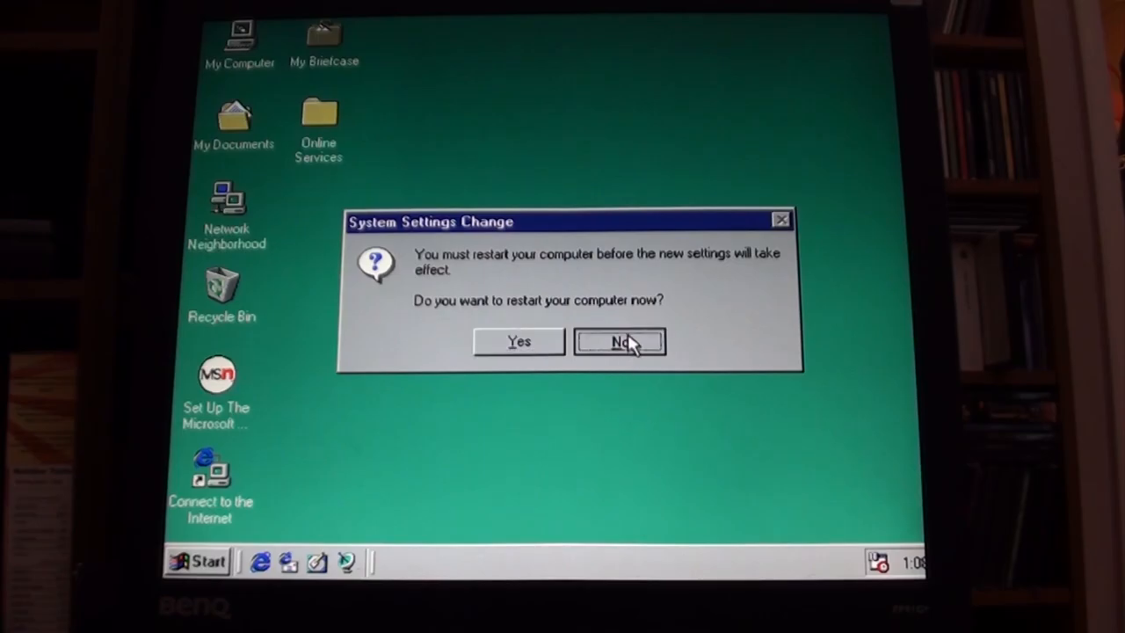
{"action": "left_click", "coordinate": [619, 341]}
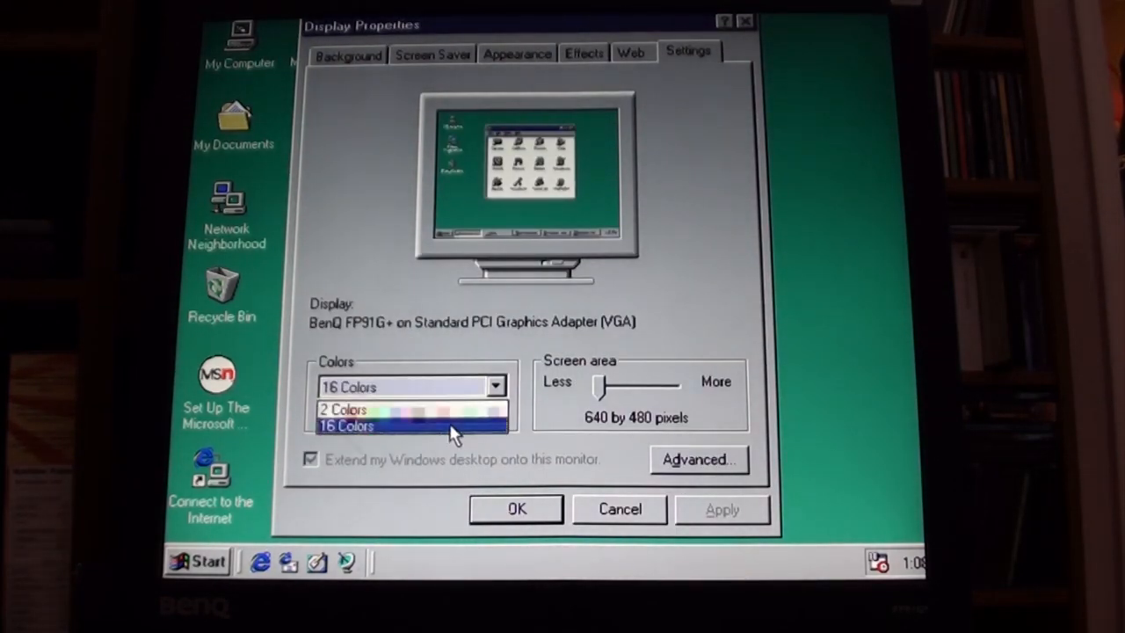
{"action": "left_click", "coordinate": [348, 425]}
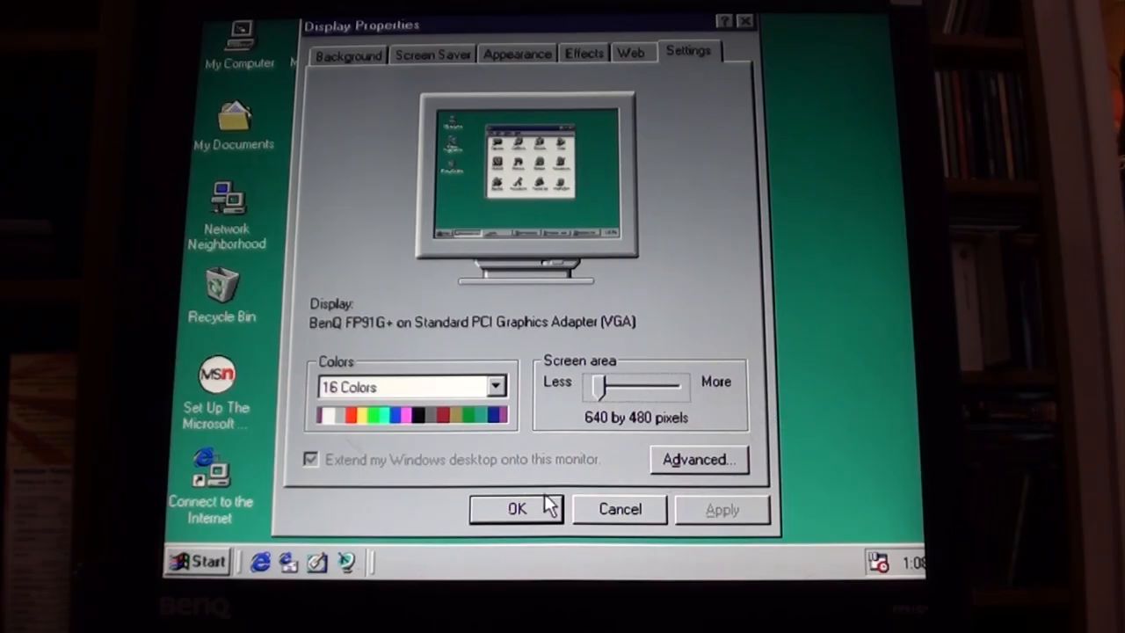
{"action": "left_click", "coordinate": [517, 508]}
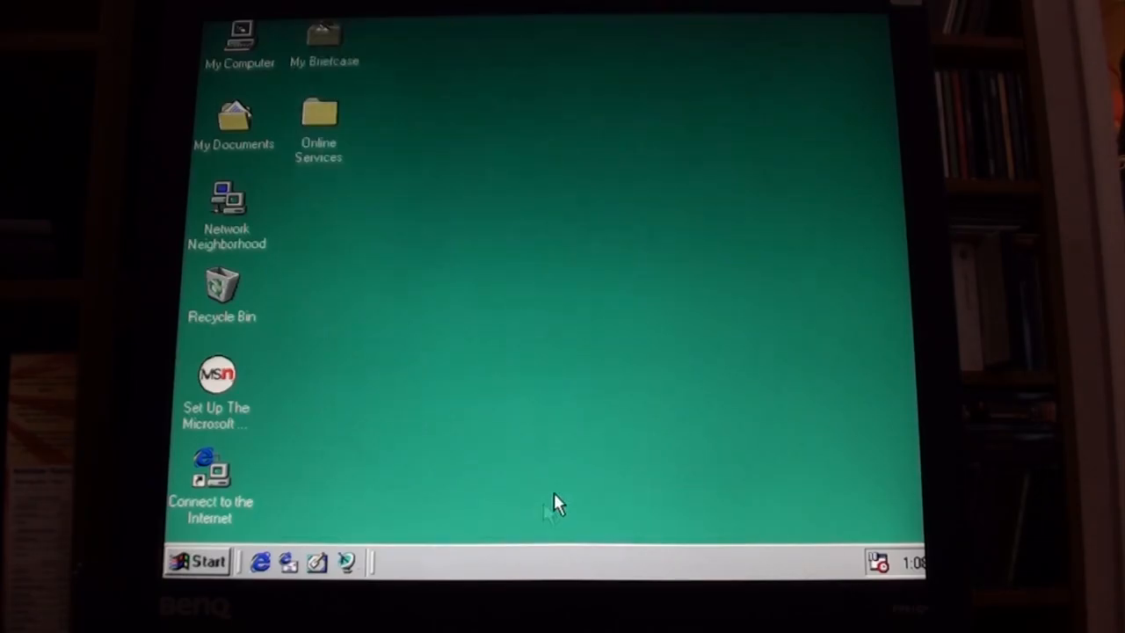
{"action": "mouse_move", "coordinate": [506, 404]}
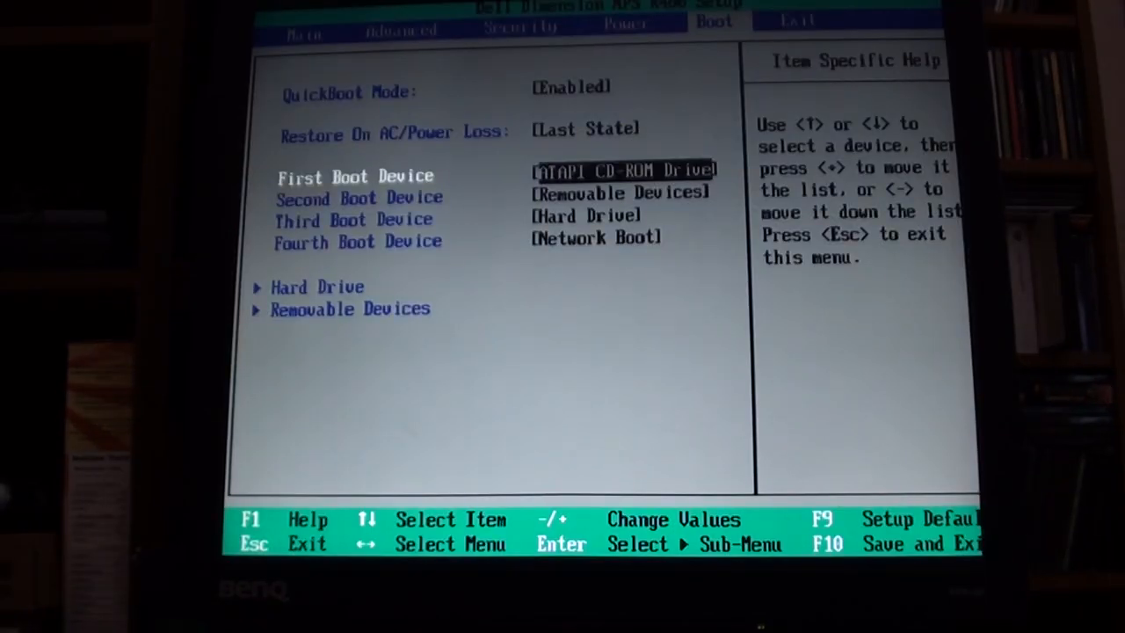
Step: Move Hard Drive to First Boot Device with the SanDisk SSD first among the hard drives
{"action": "key", "text": "down"}
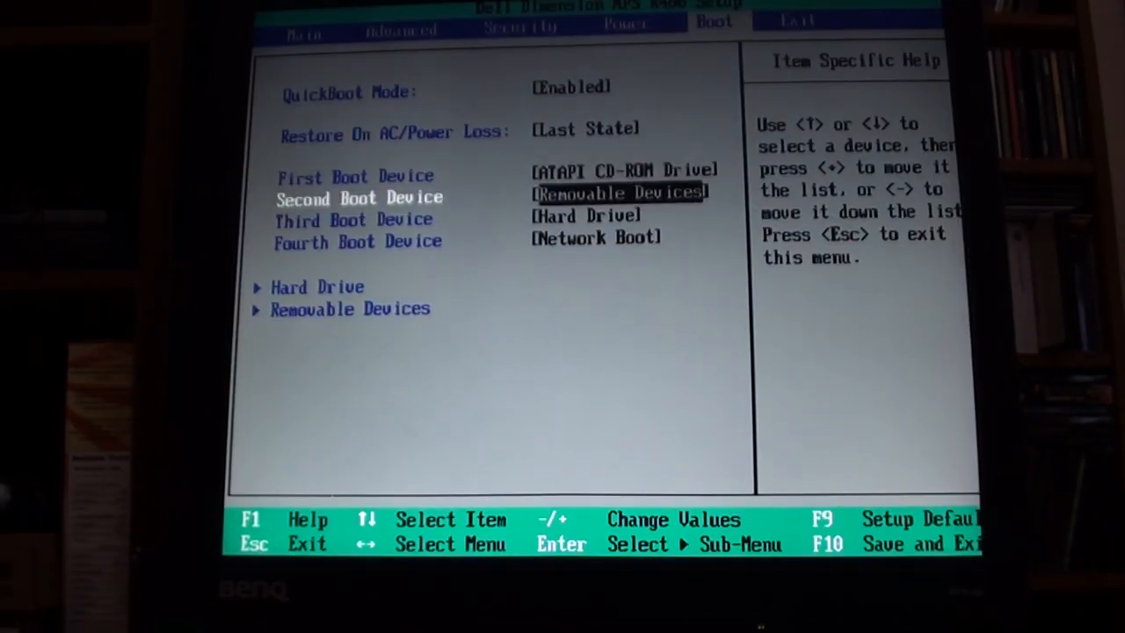
{"action": "key", "text": "down"}
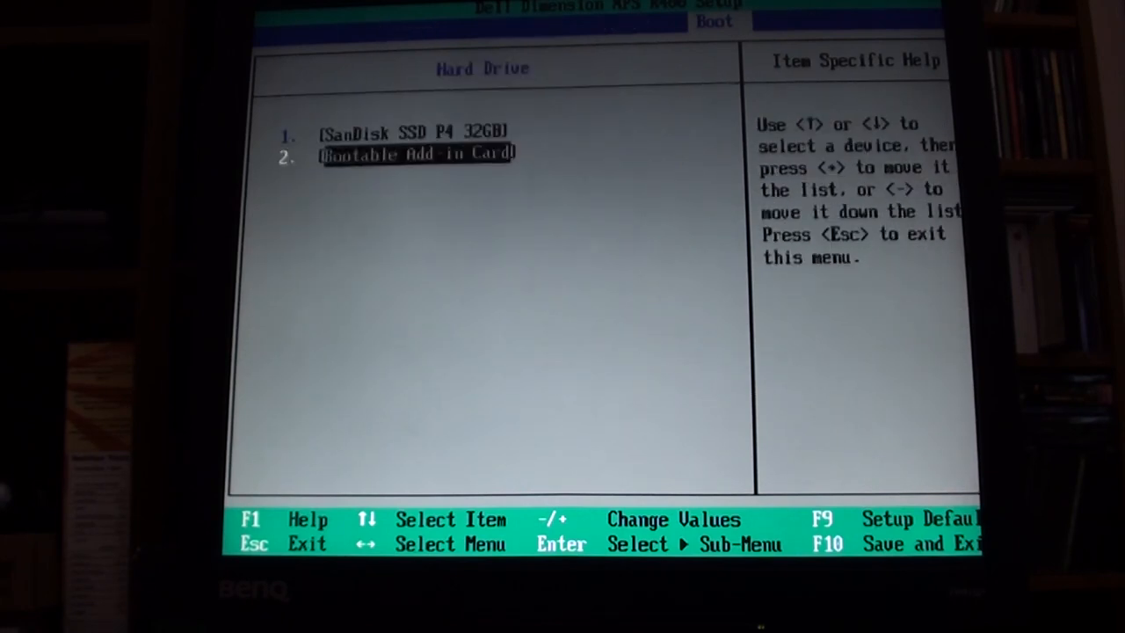
{"action": "key", "text": "up"}
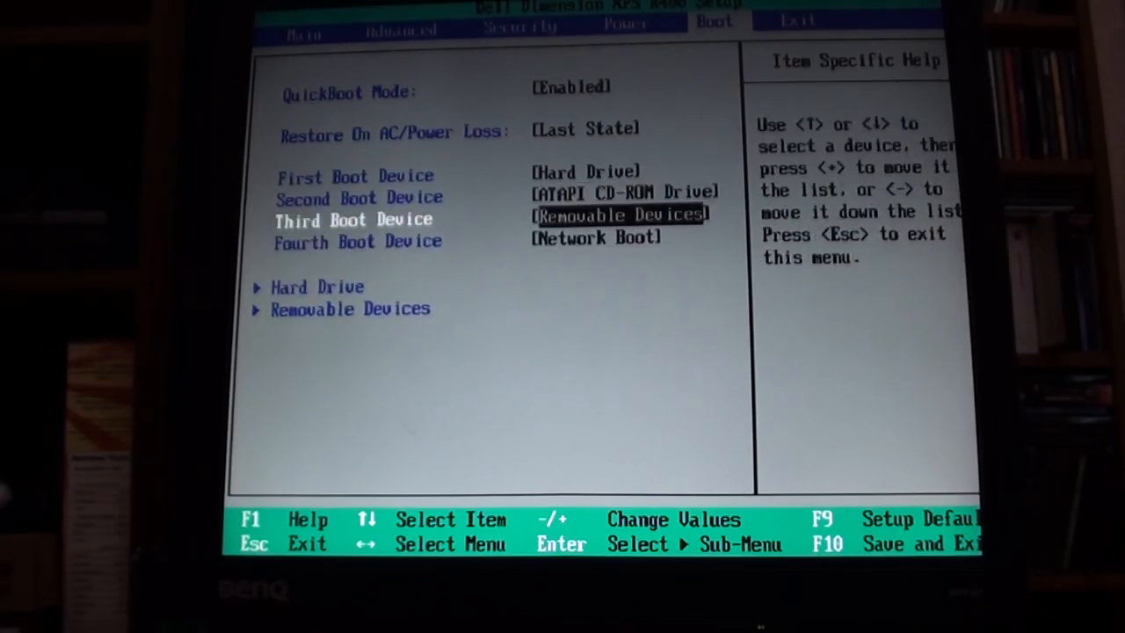
{"action": "key", "text": "down"}
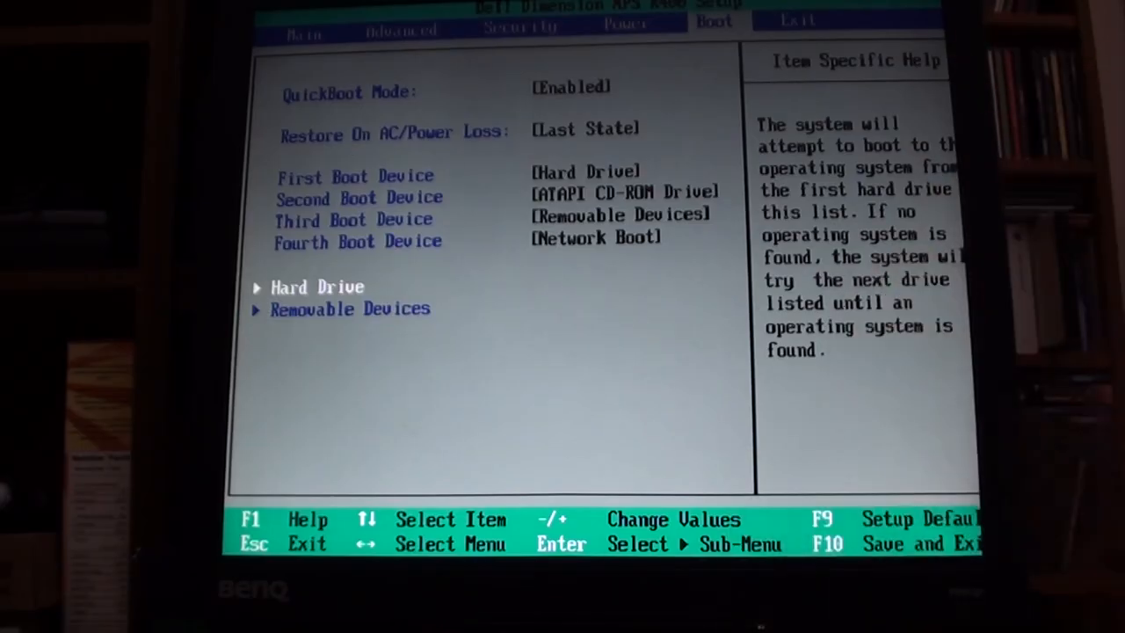
{"action": "key", "text": "Down"}
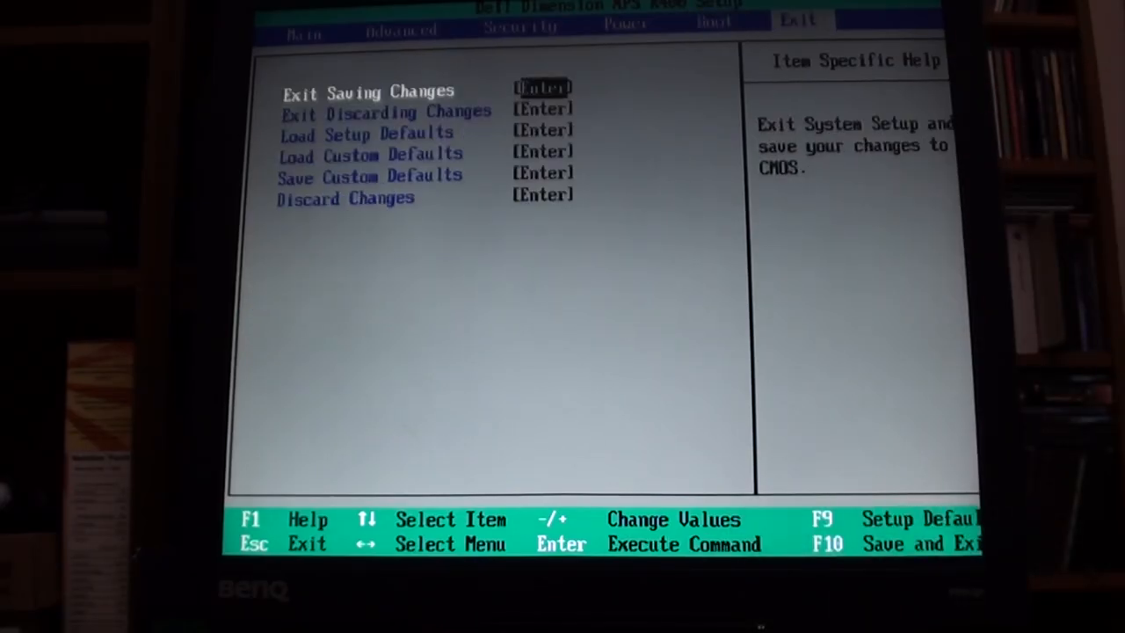
Step: Exit Saving Changes so the computer reboots into Windows 98 from the hard drive
{"action": "key", "text": "enter"}
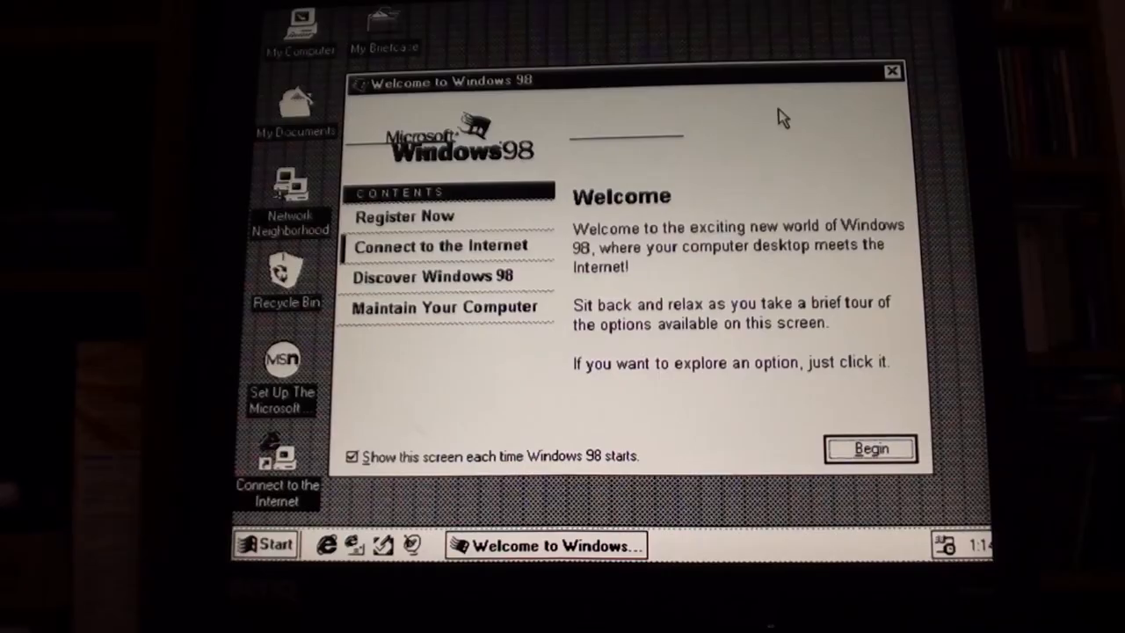
Step: Close the Welcome screen and browse My Computer into drive C, reopening it after closing once
{"action": "left_click", "coordinate": [891, 70]}
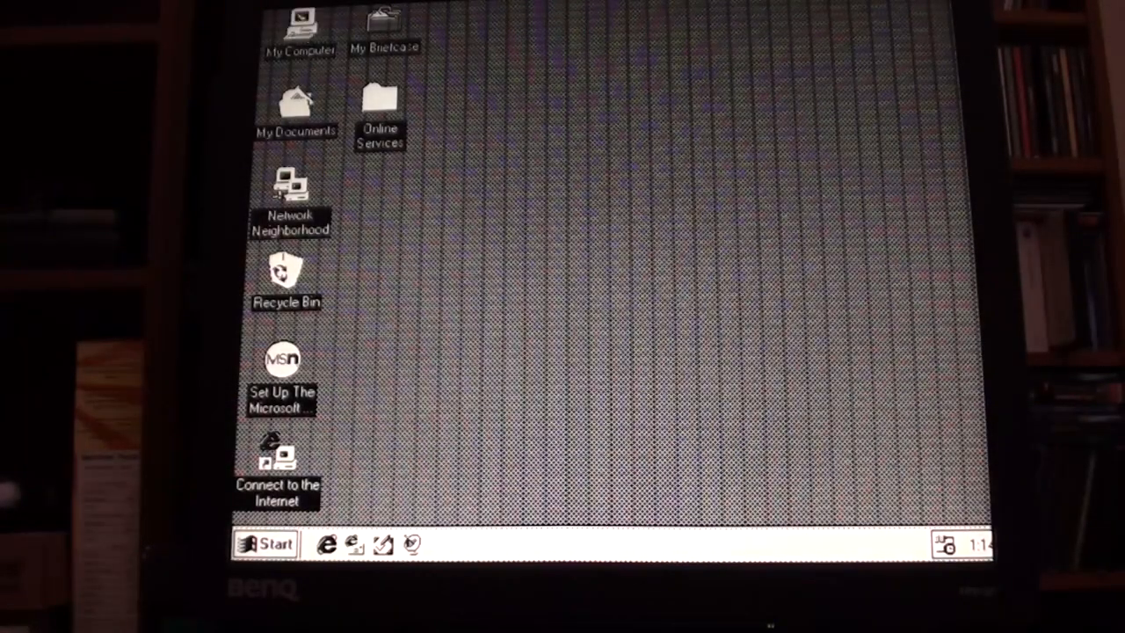
{"action": "double_click", "coordinate": [299, 26]}
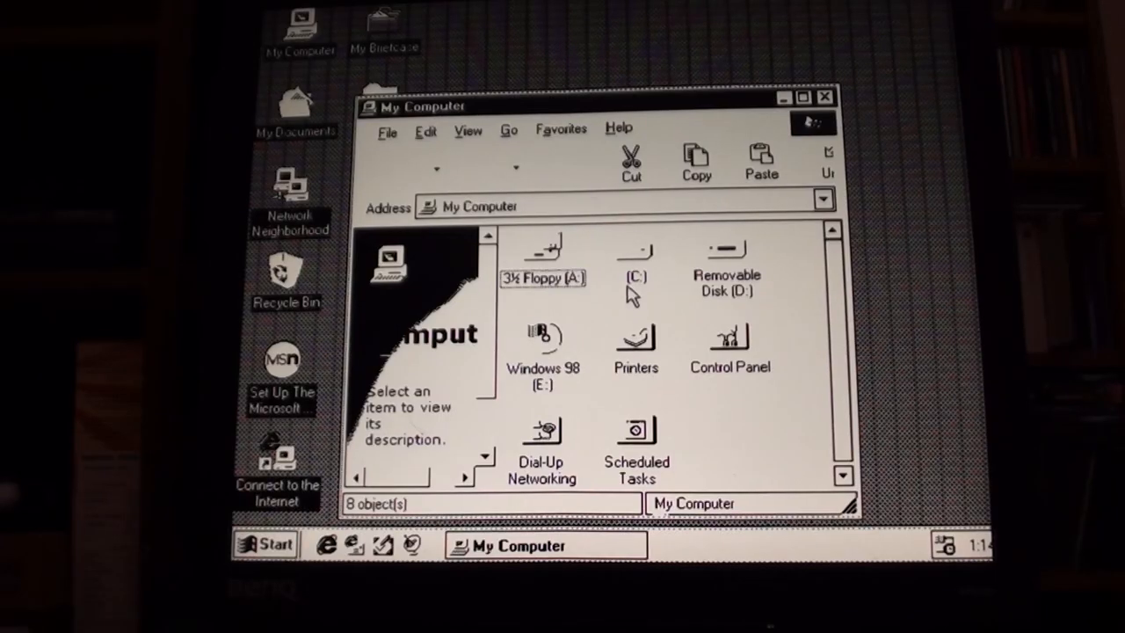
{"action": "double_click", "coordinate": [635, 260]}
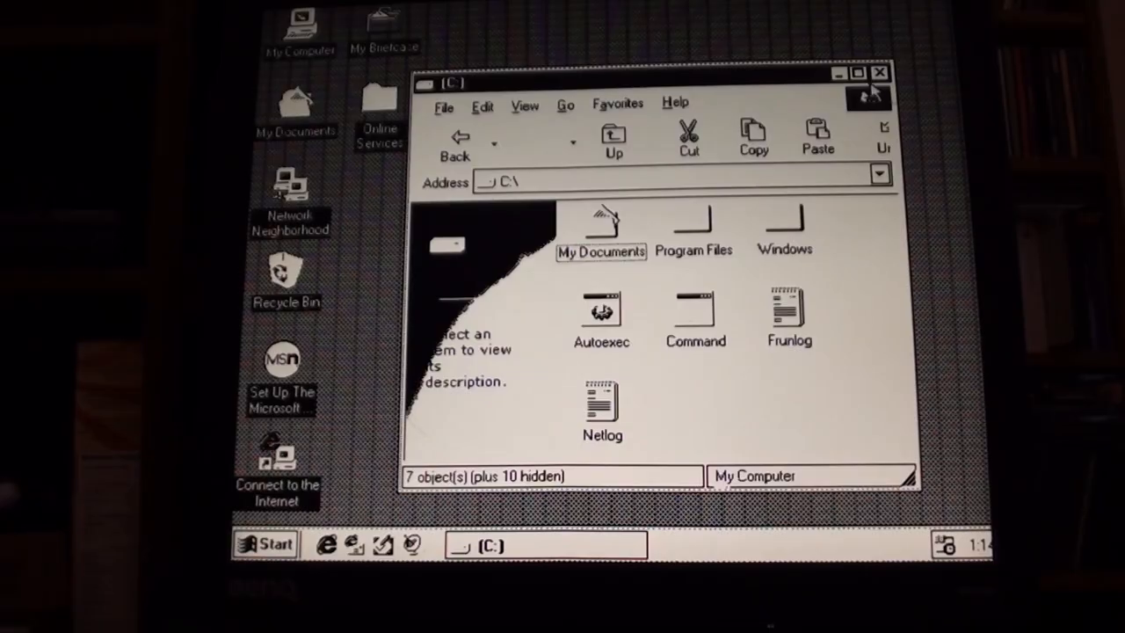
{"action": "left_click", "coordinate": [265, 543]}
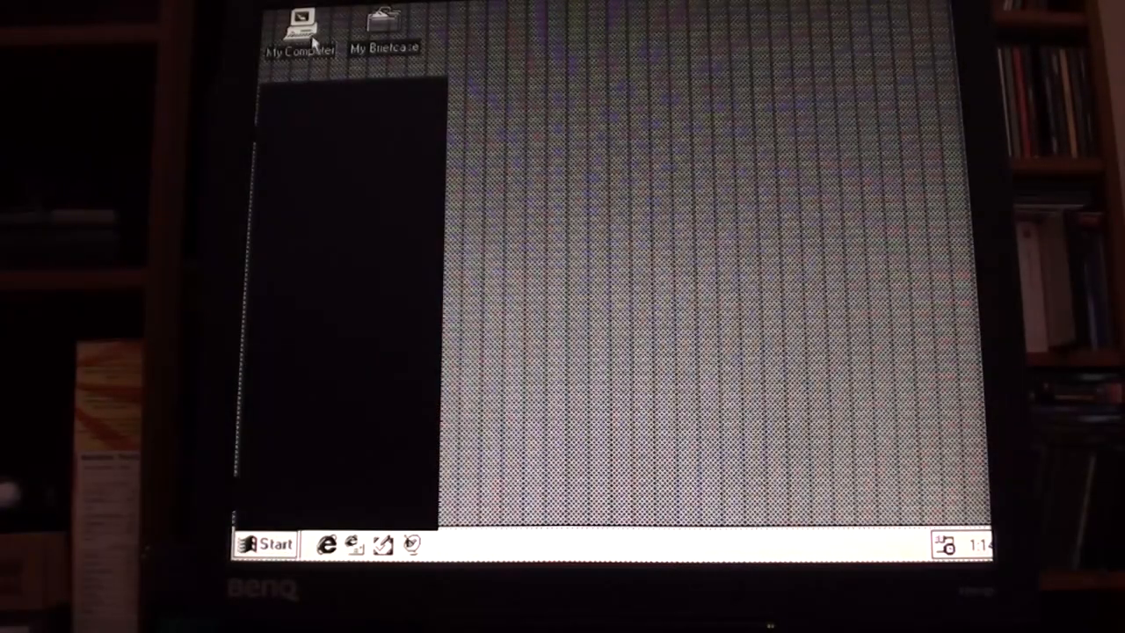
{"action": "double_click", "coordinate": [301, 32]}
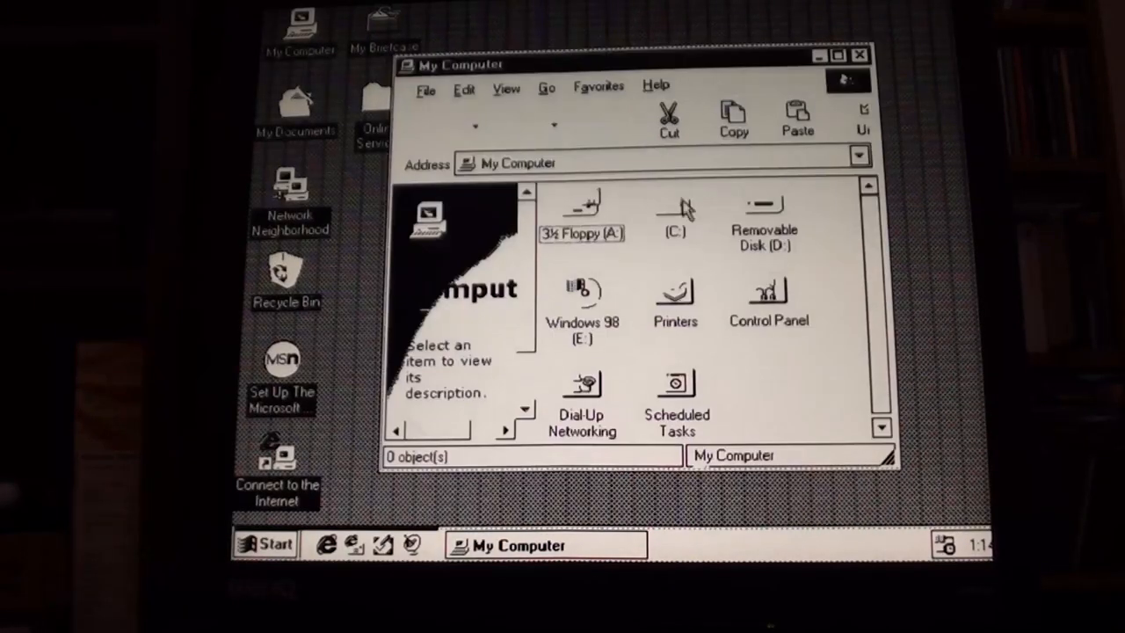
{"action": "double_click", "coordinate": [674, 211]}
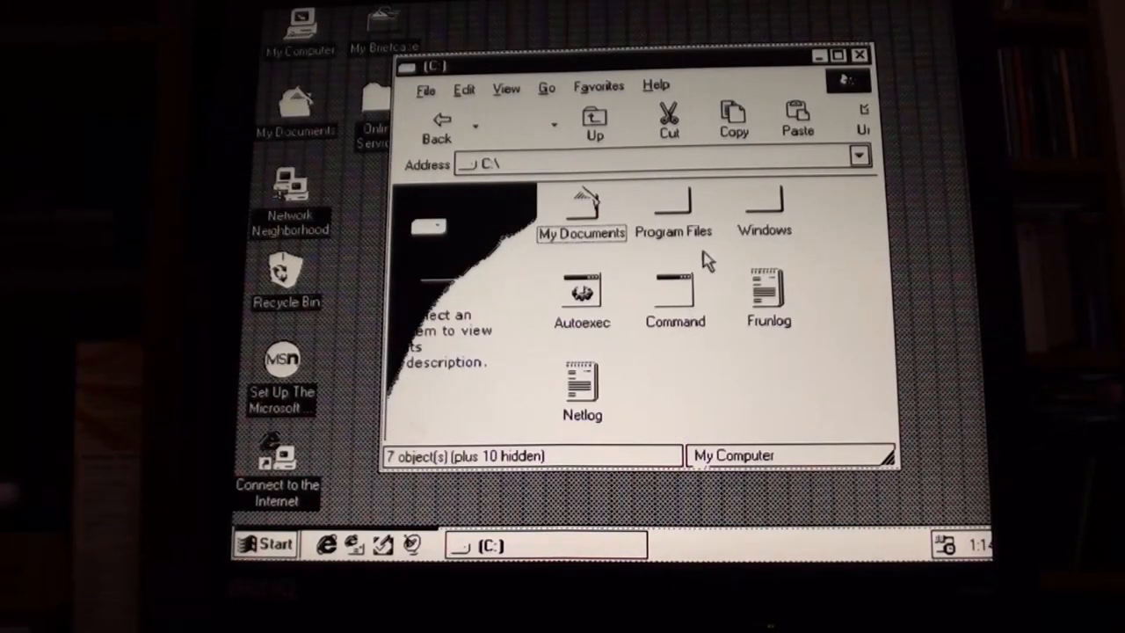
Step: Enter the C:\WINDOWS folder, show its files, scroll through them and close the window
{"action": "double_click", "coordinate": [763, 208]}
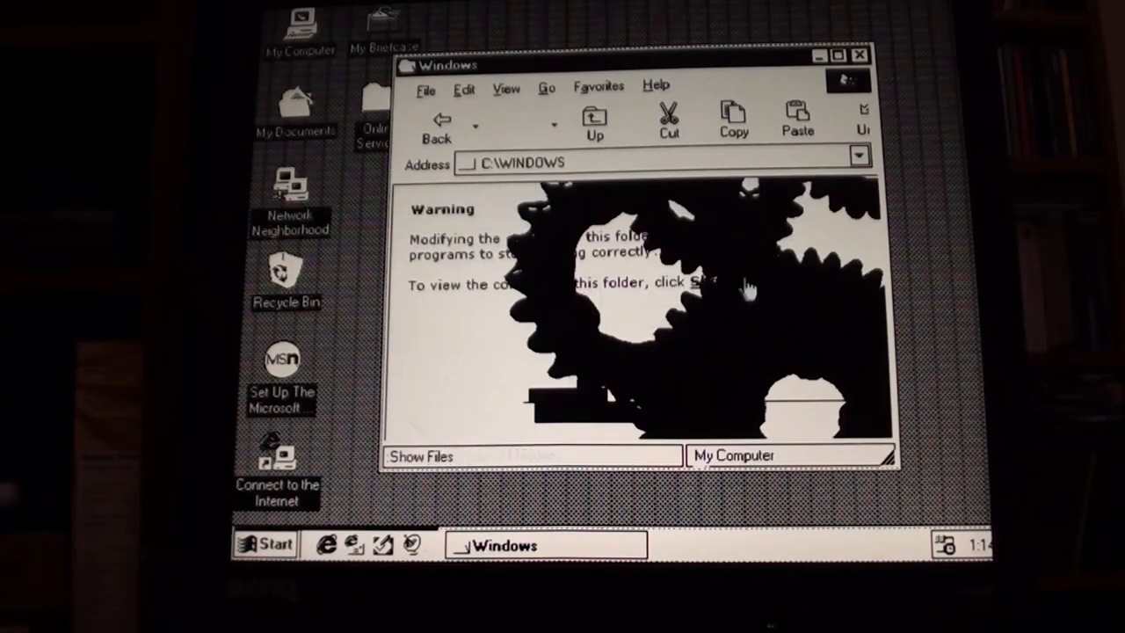
{"action": "left_click", "coordinate": [422, 455]}
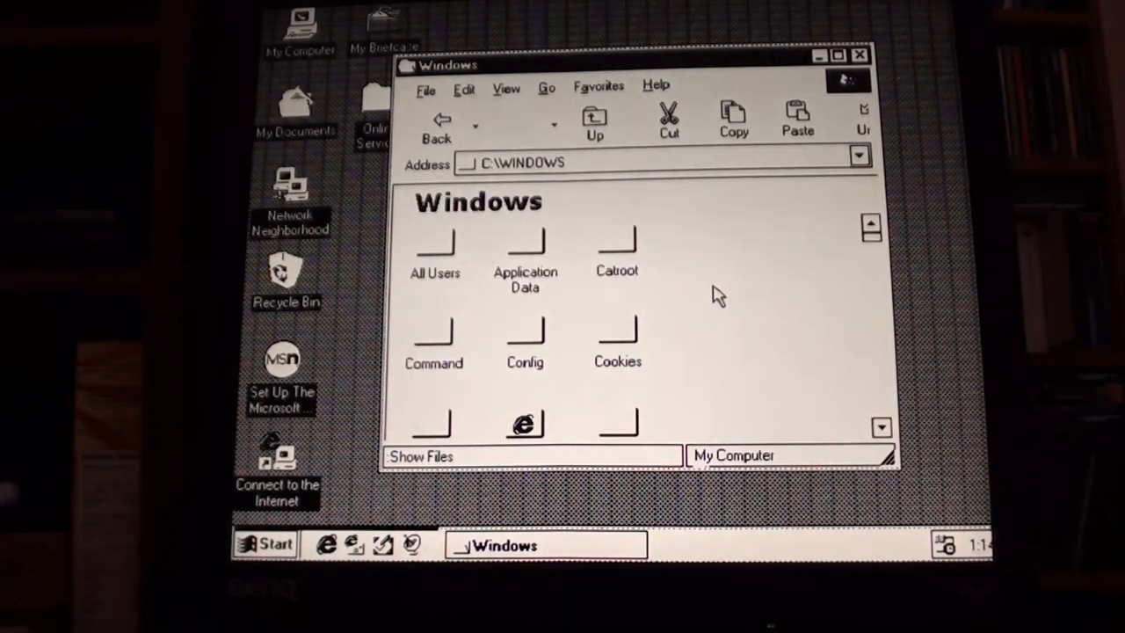
{"action": "scroll", "scroll_direction": "down", "scroll_amount": 3}
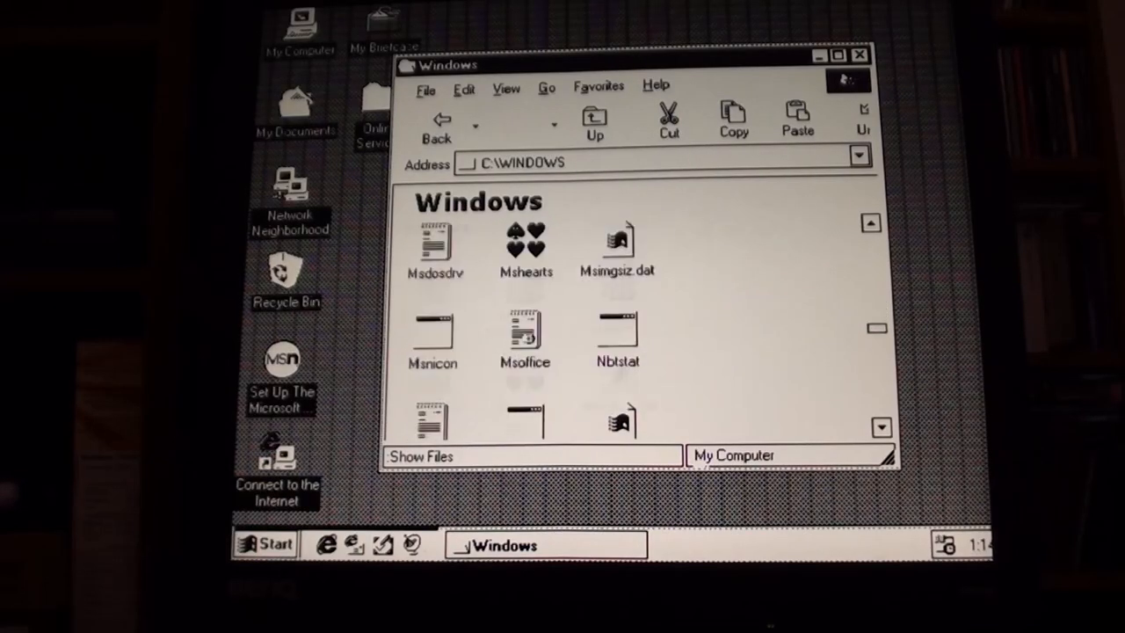
{"action": "scroll", "scroll_direction": "down", "scroll_amount": 3}
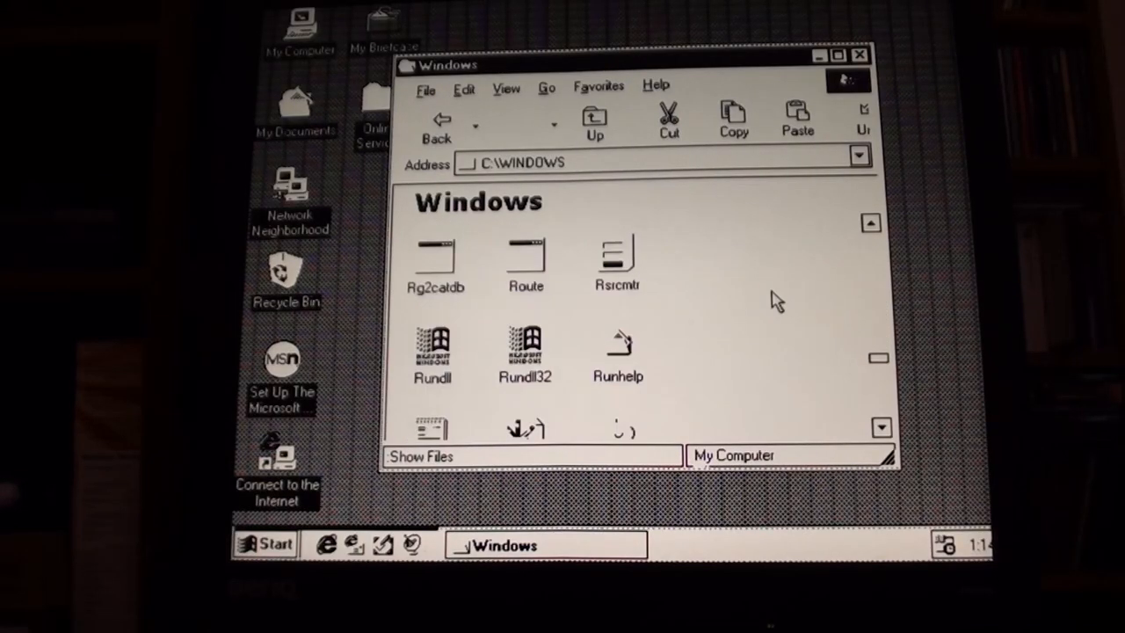
{"action": "scroll", "scroll_direction": "down", "scroll_amount": 3}
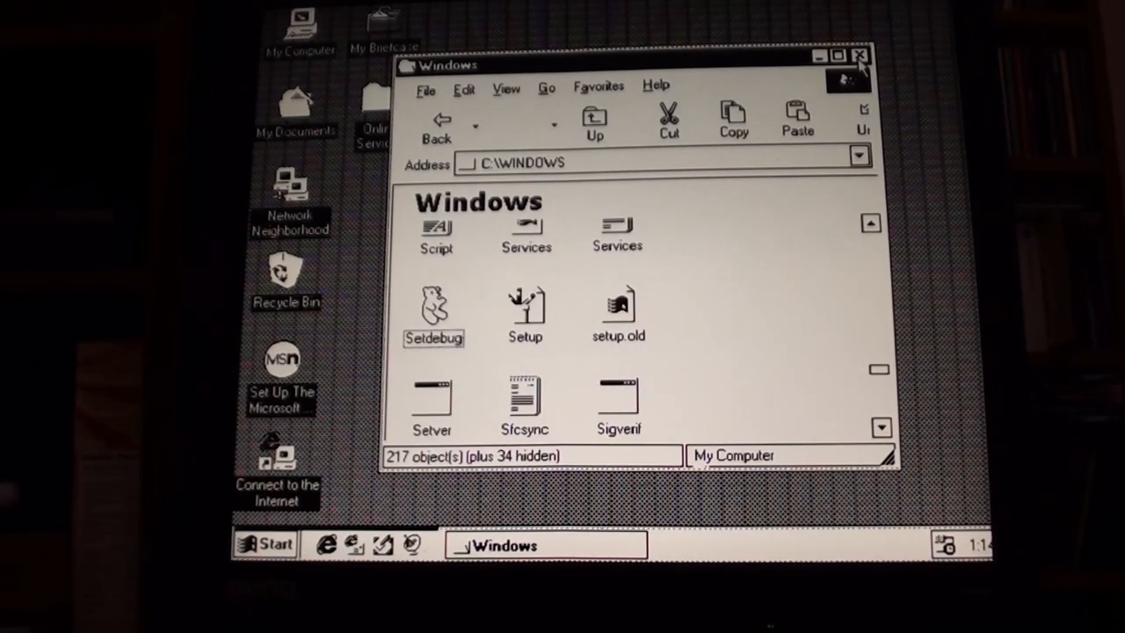
{"action": "left_click", "coordinate": [859, 55]}
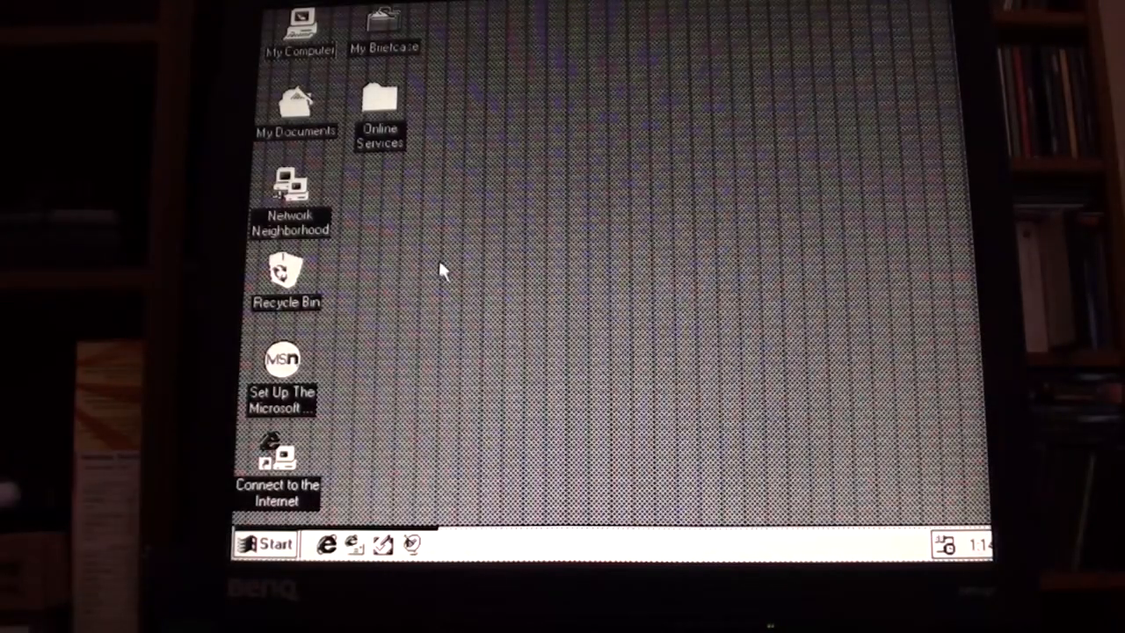
{"action": "mouse_move", "coordinate": [456, 169]}
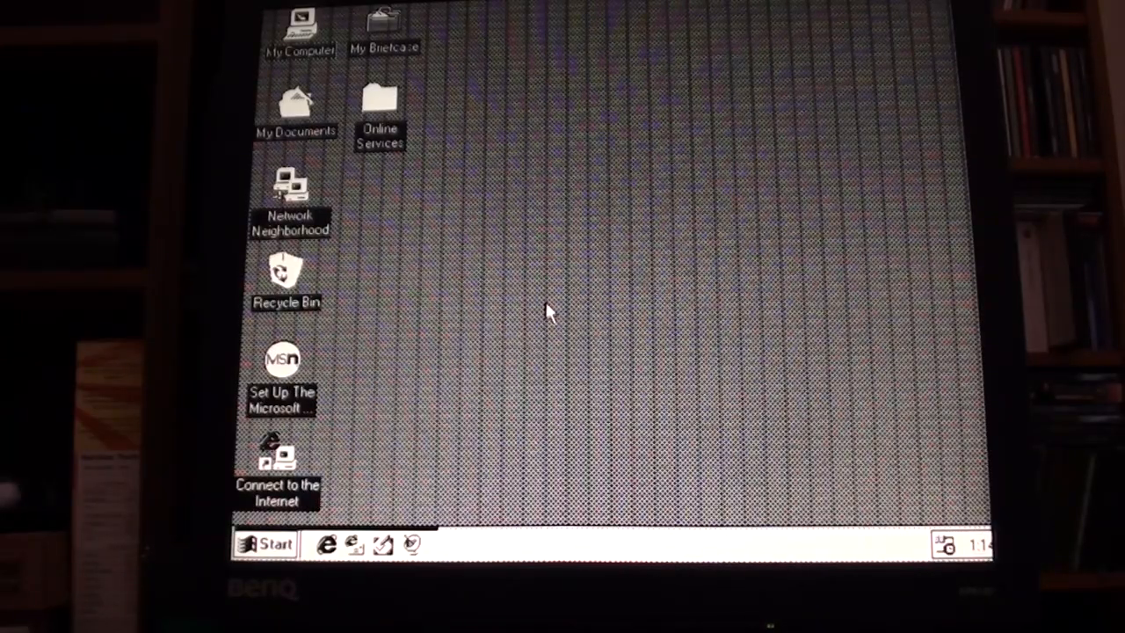
{"action": "mouse_move", "coordinate": [507, 317]}
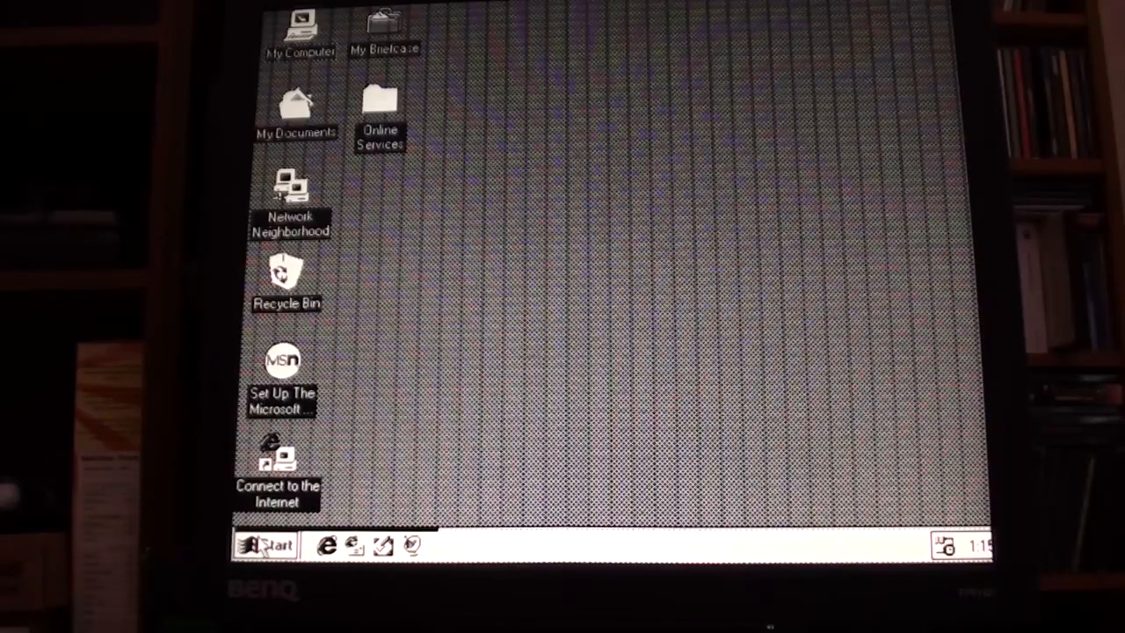
Step: Launch Paint from Start > Programs > Accessories and brush a grey L-shaped stroke on the canvas
{"action": "left_click", "coordinate": [271, 545]}
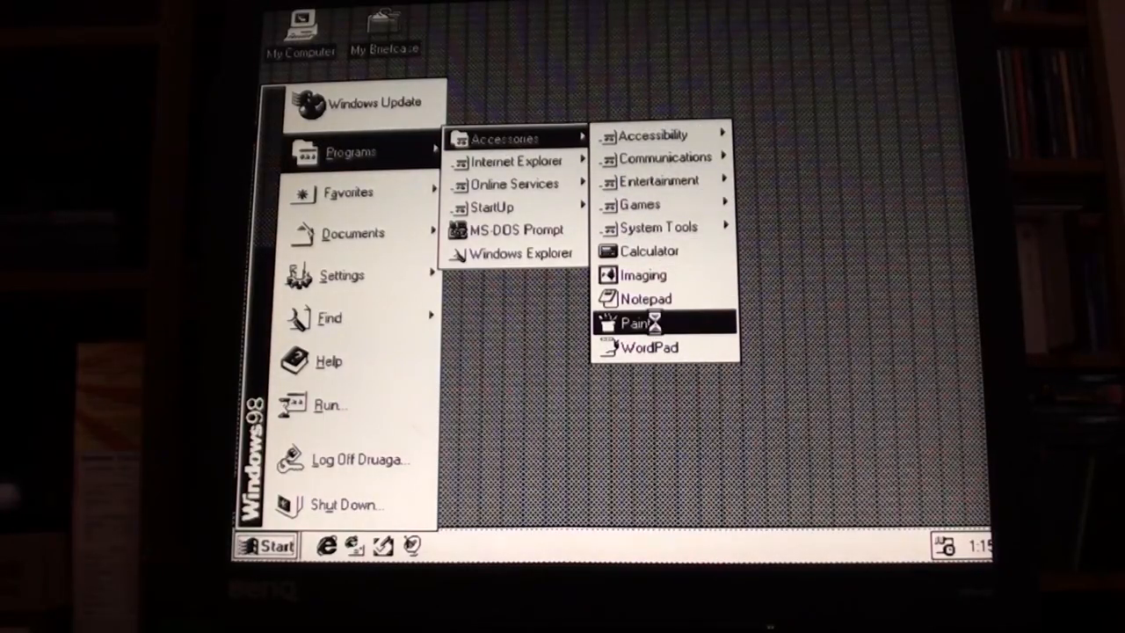
{"action": "left_click", "coordinate": [634, 323]}
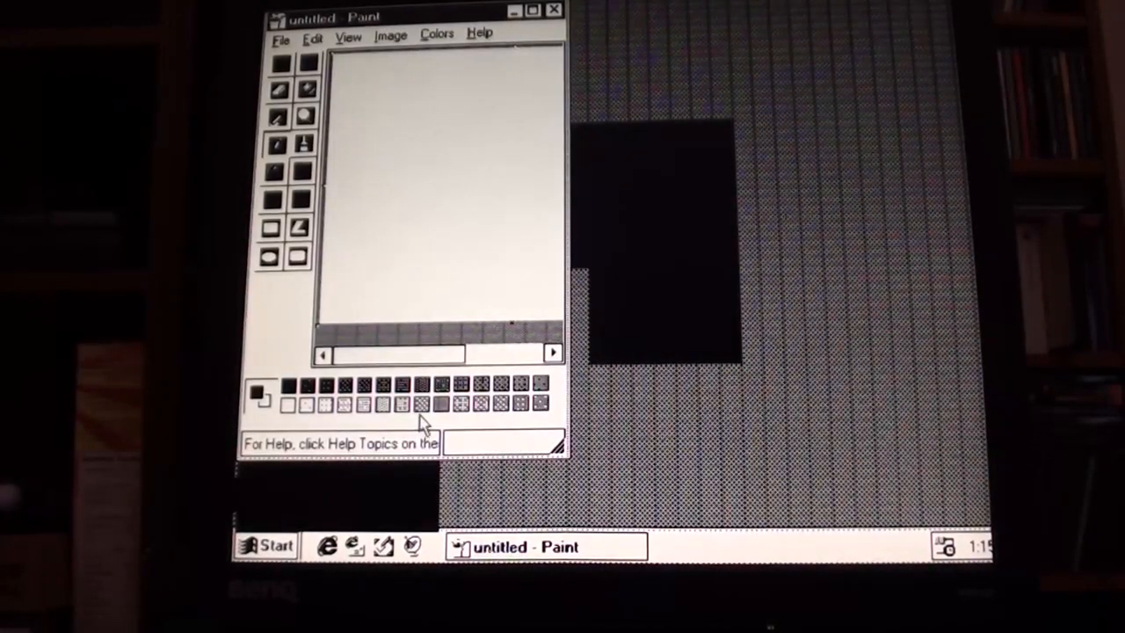
{"action": "mouse_move", "coordinate": [518, 364]}
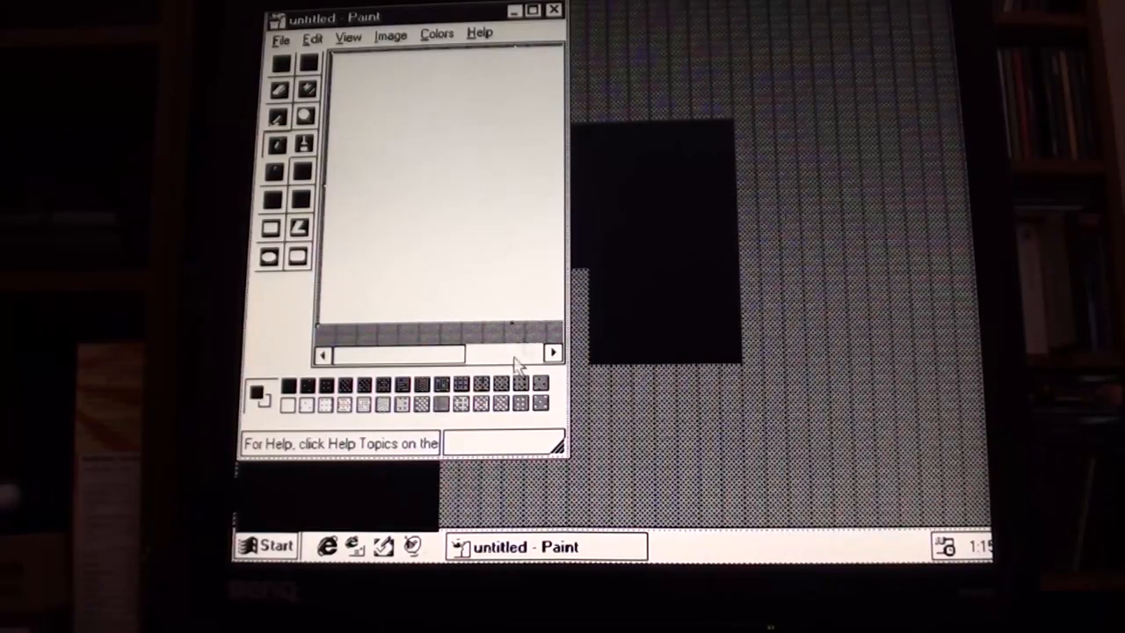
{"action": "mouse_move", "coordinate": [659, 296]}
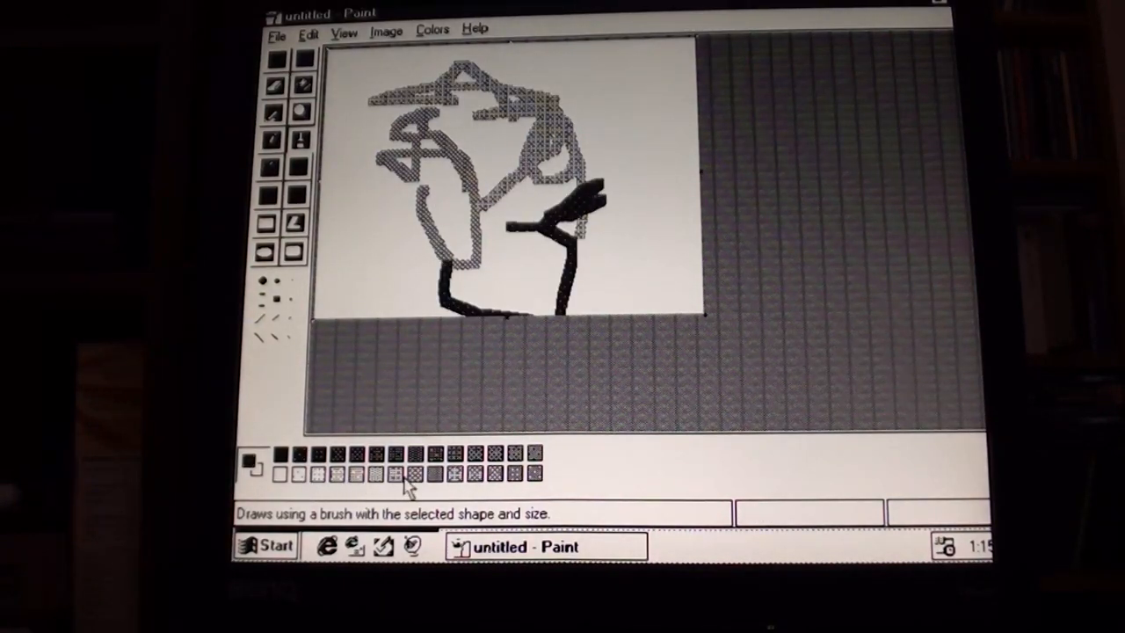
{"action": "left_click_drag", "start_coordinate": [641, 184], "coordinate": [642, 307]}
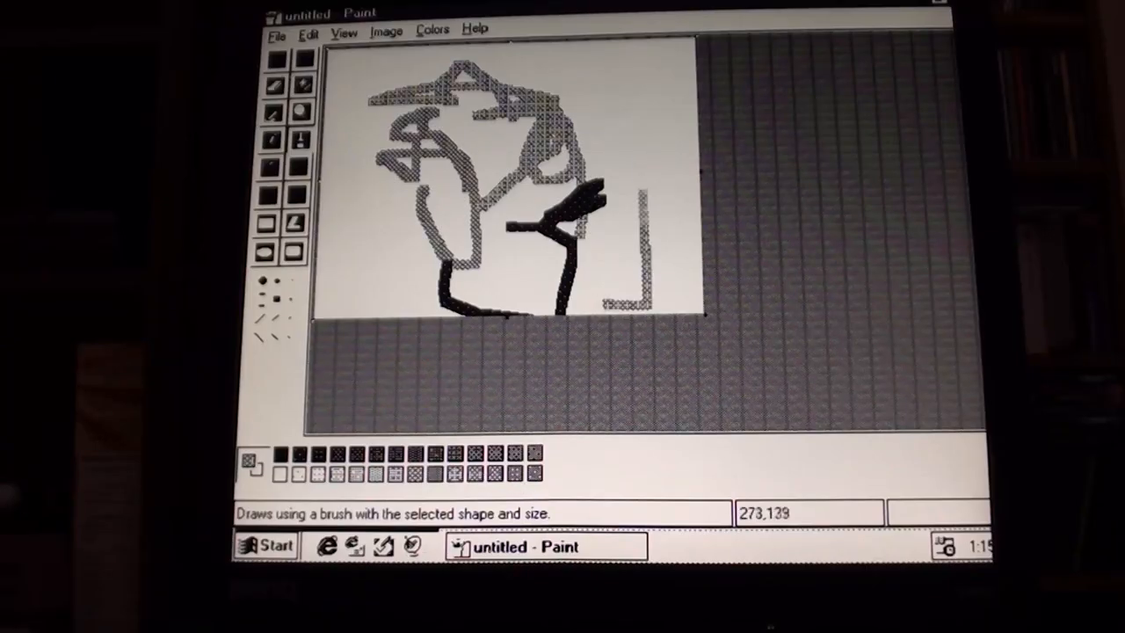
Step: Choose a different drawing colour in the Edit Colors dialog
{"action": "left_click", "coordinate": [433, 28]}
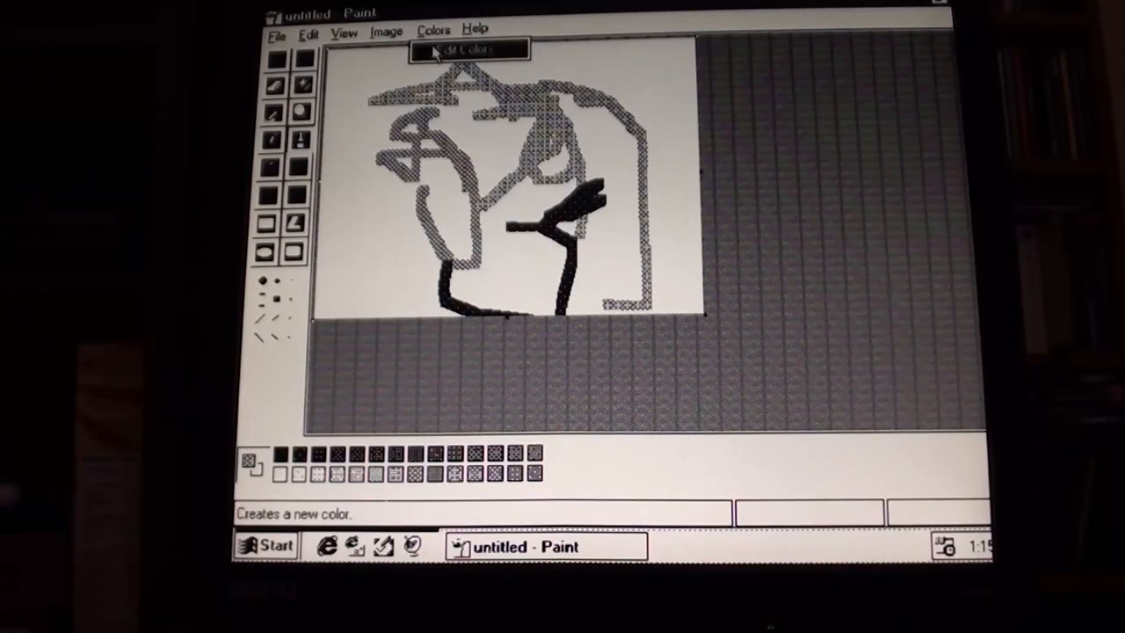
{"action": "left_click", "coordinate": [468, 50]}
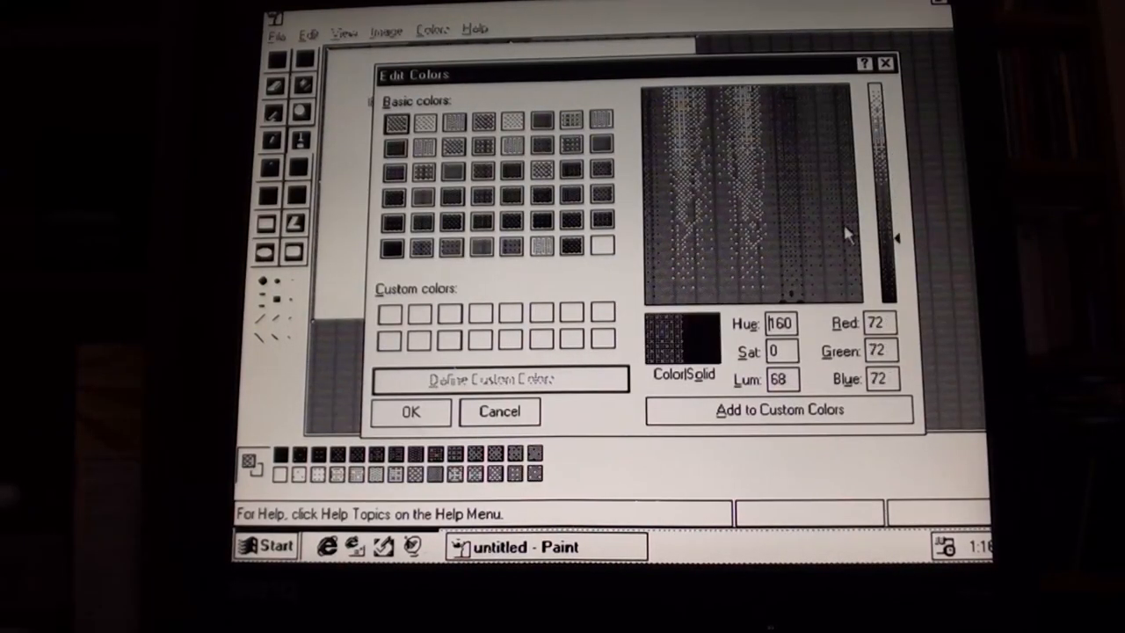
{"action": "left_click", "coordinate": [734, 161]}
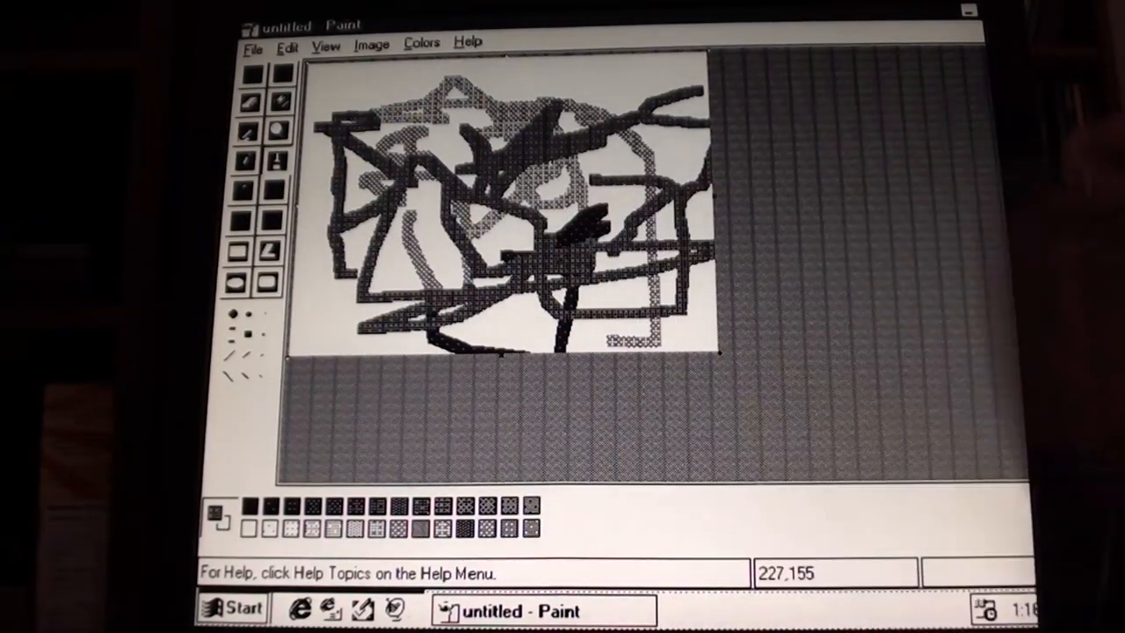
Step: Add more dark brush strokes and flood-fill the white areas with the dithered dark pattern
{"action": "left_click_drag", "start_coordinate": [351, 92], "coordinate": [615, 88]}
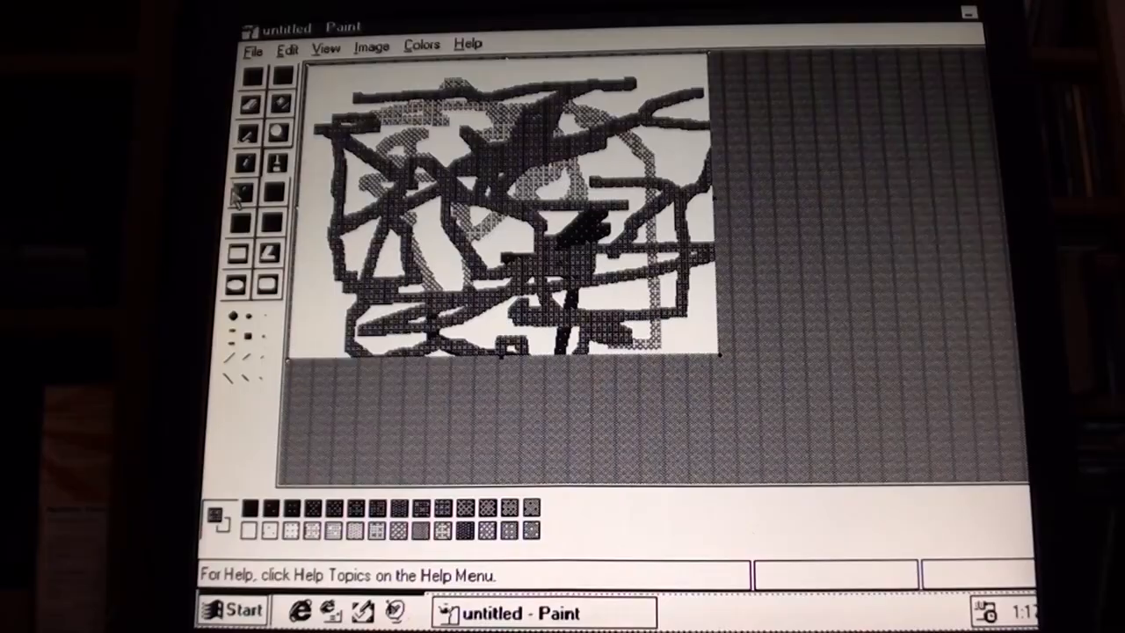
{"action": "left_click", "coordinate": [425, 207]}
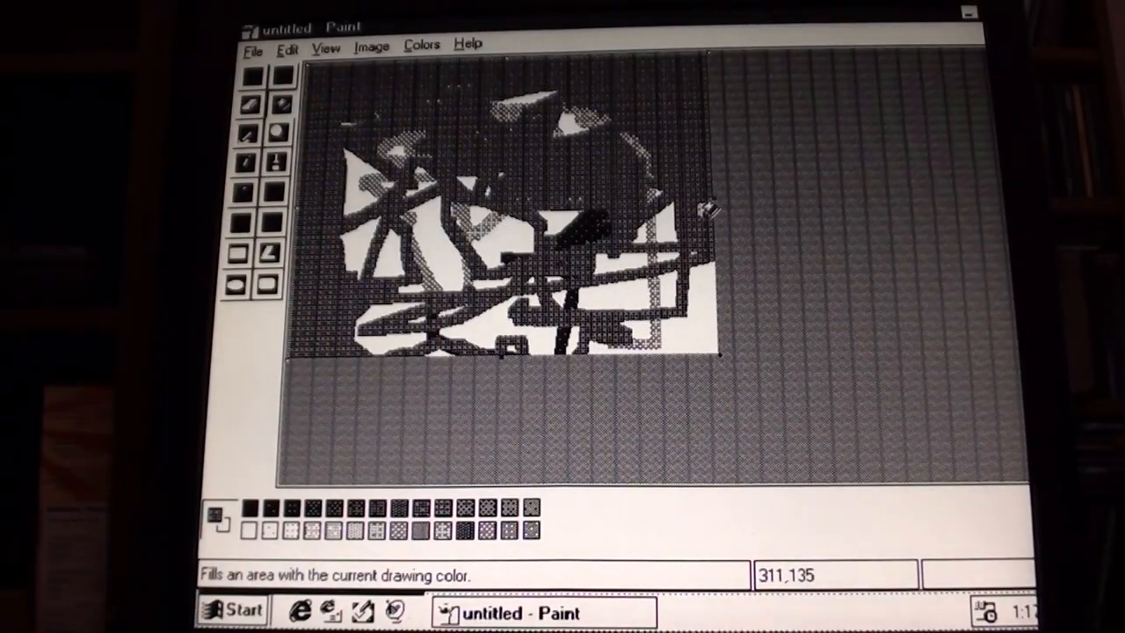
{"action": "mouse_move", "coordinate": [689, 302]}
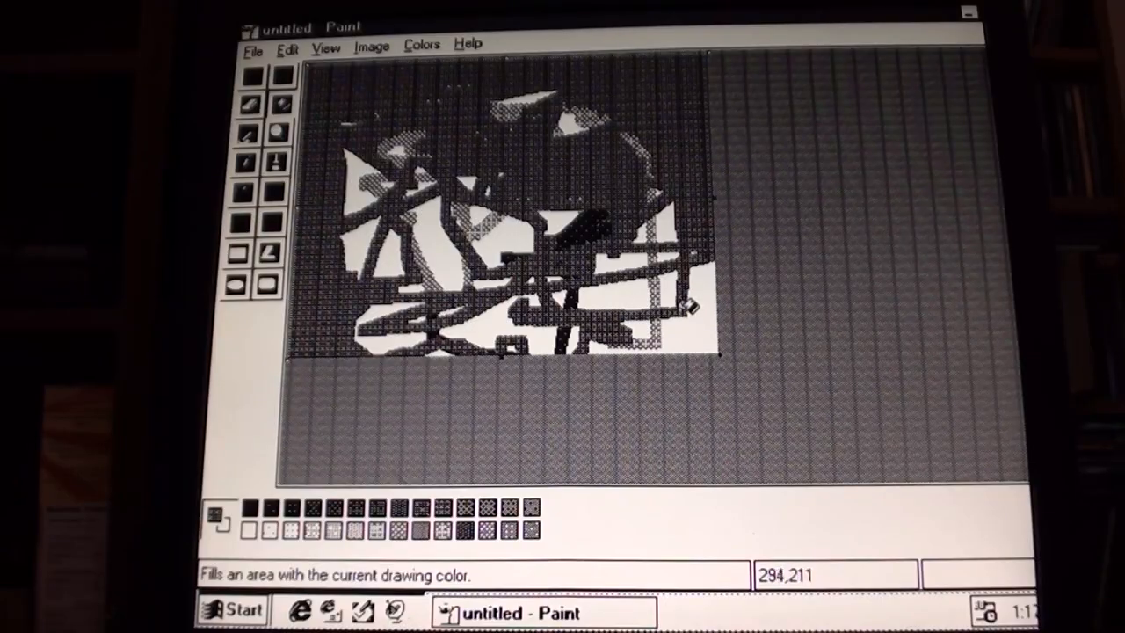
{"action": "left_click", "coordinate": [717, 320]}
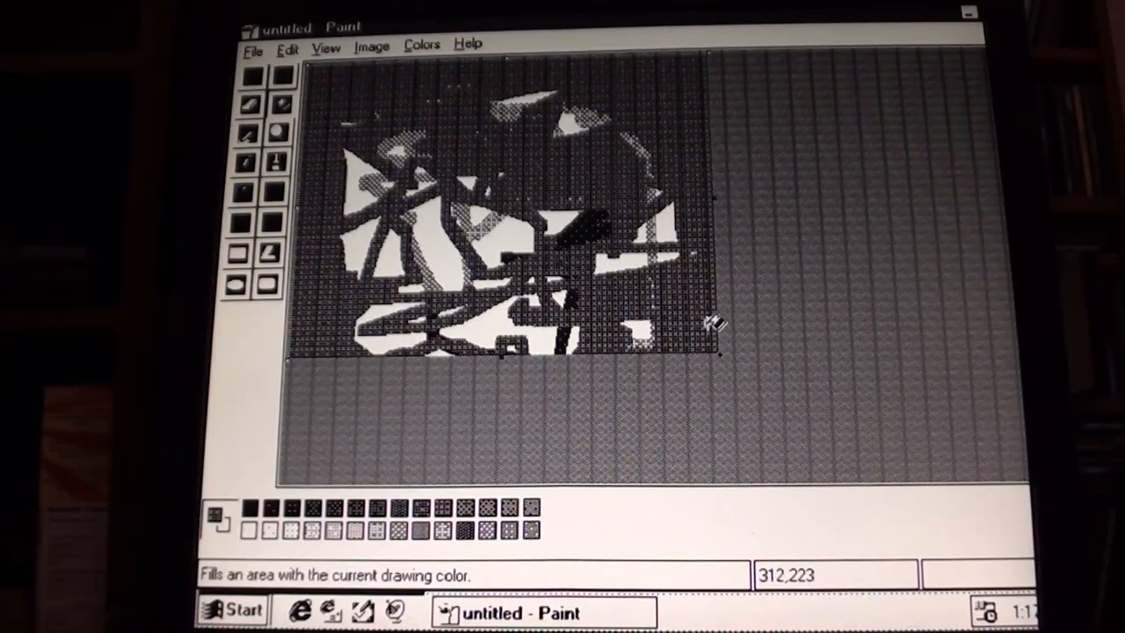